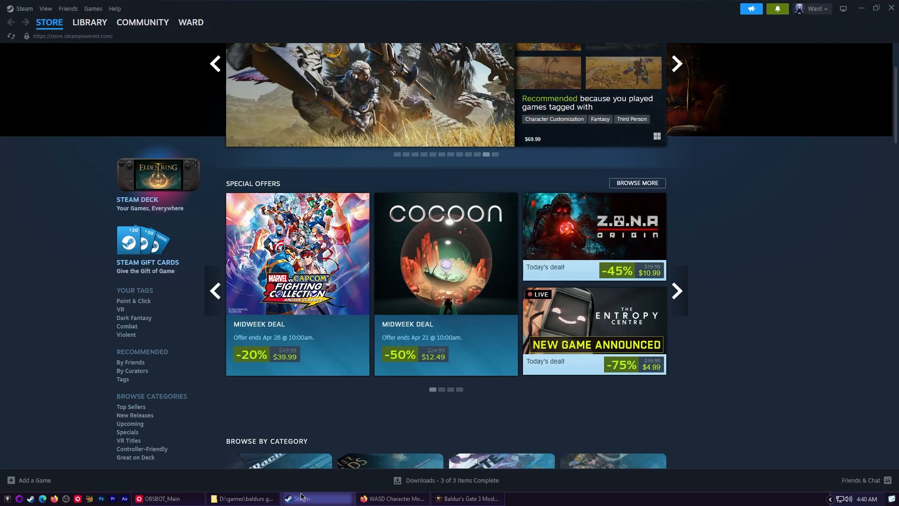
# - Launch Baldur's Gate 3 from the Steam Library and load a save, revealing missing-mod warnings
pyautogui.click(89, 21)
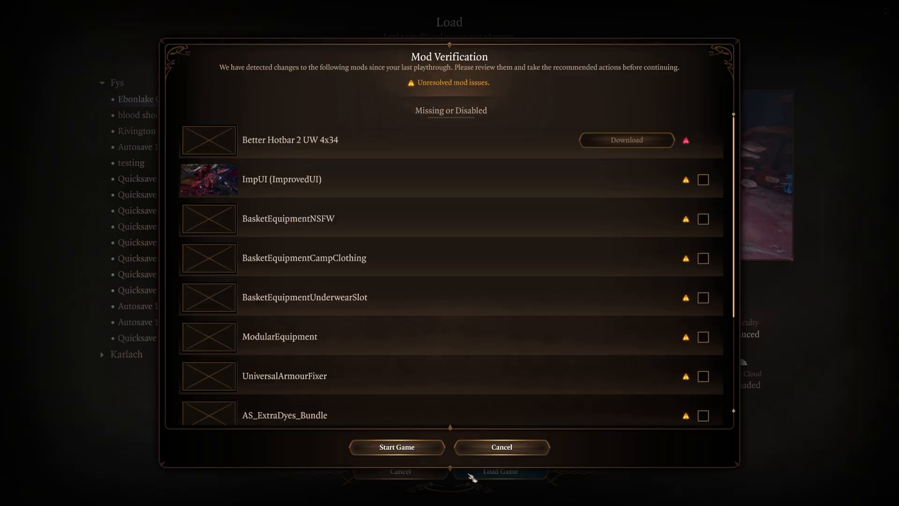
pyautogui.moveTo(467, 216)
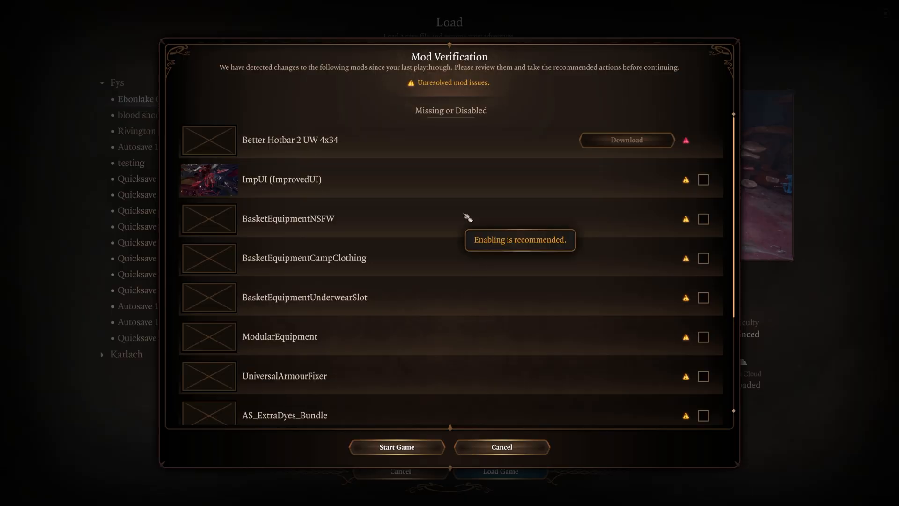
# - Scroll through the Mod Verification list of flagged mods before switching to the Bandcamp tab
pyautogui.scroll(-3)
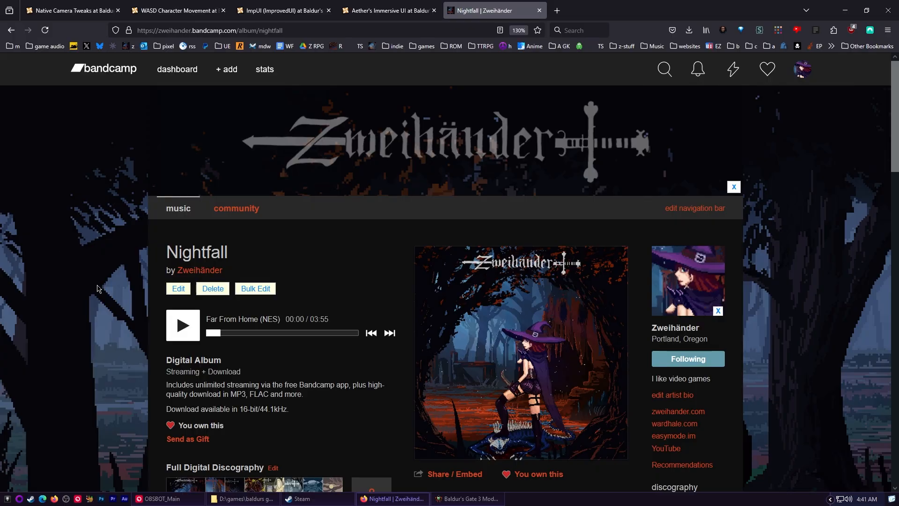
pyautogui.scroll(-3)
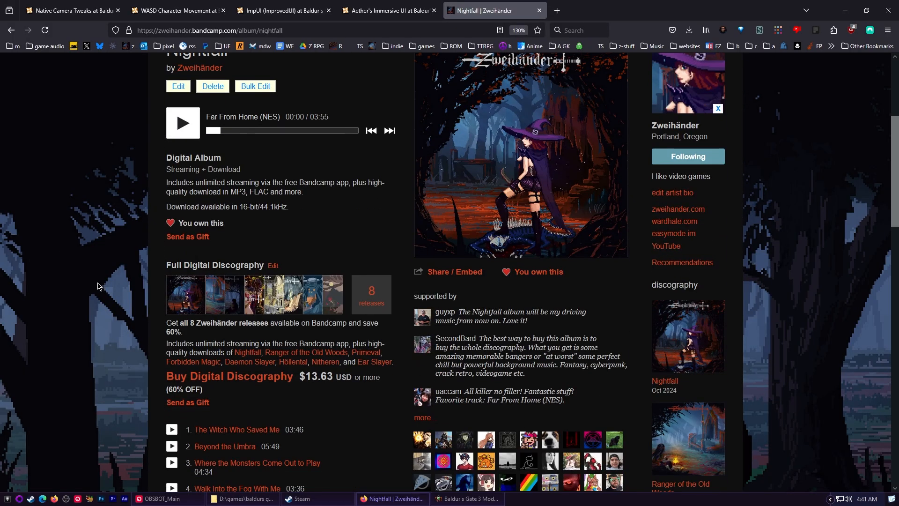
pyautogui.scroll(-3)
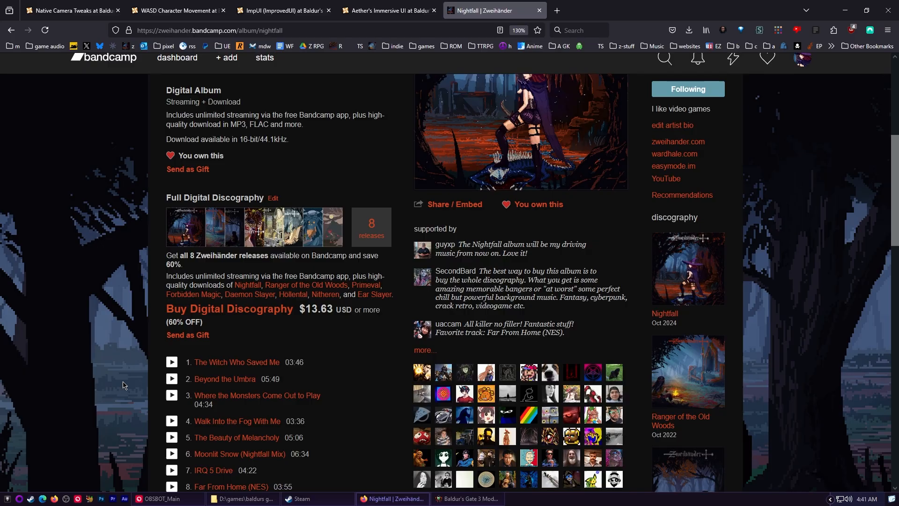
pyautogui.scroll(-3)
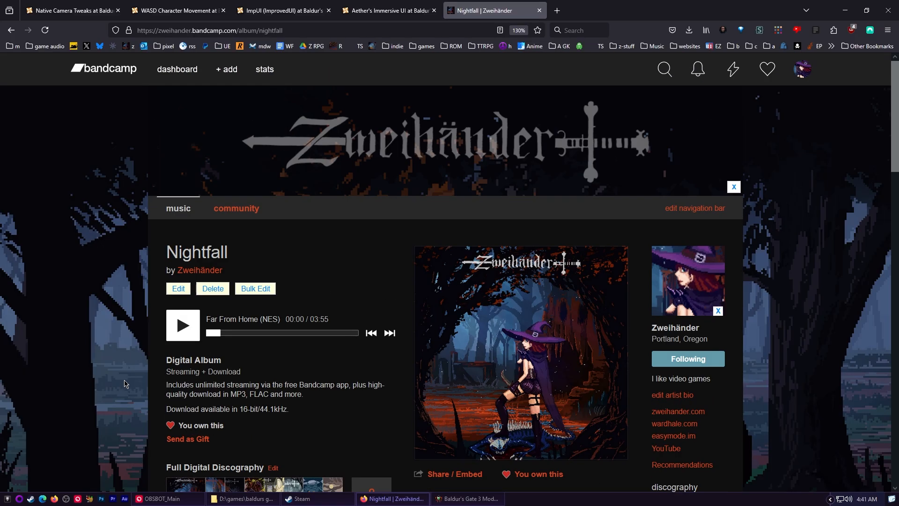
pyautogui.scroll(-3)
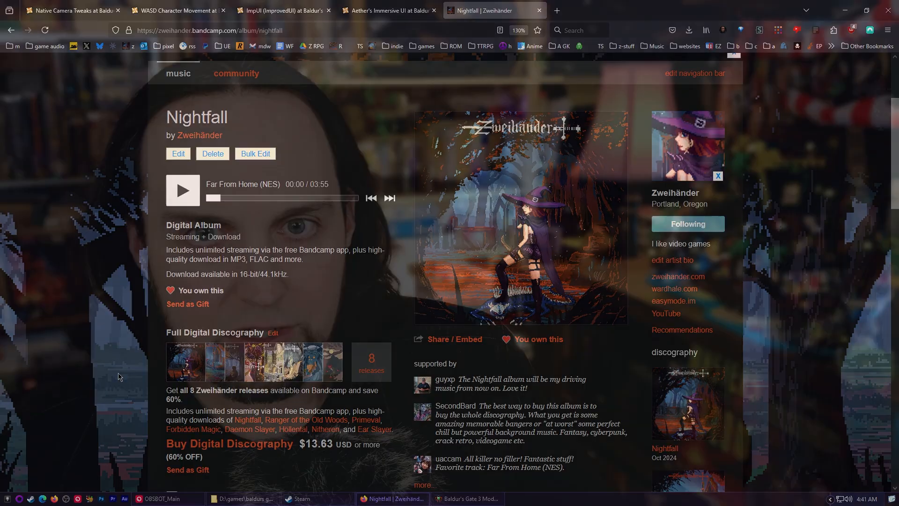
pyautogui.click(519, 219)
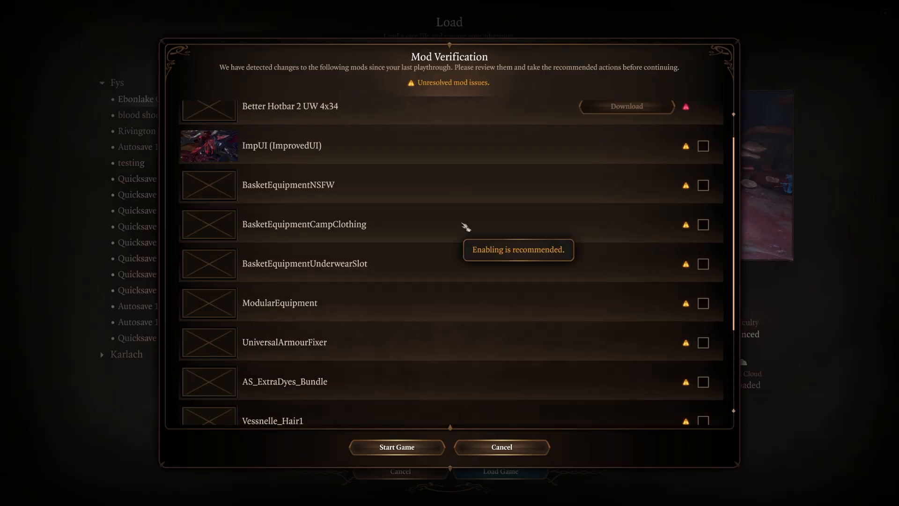
# - Scroll the Mod Verification list down to the Vessnelle hair mod entries
pyautogui.scroll(-3)
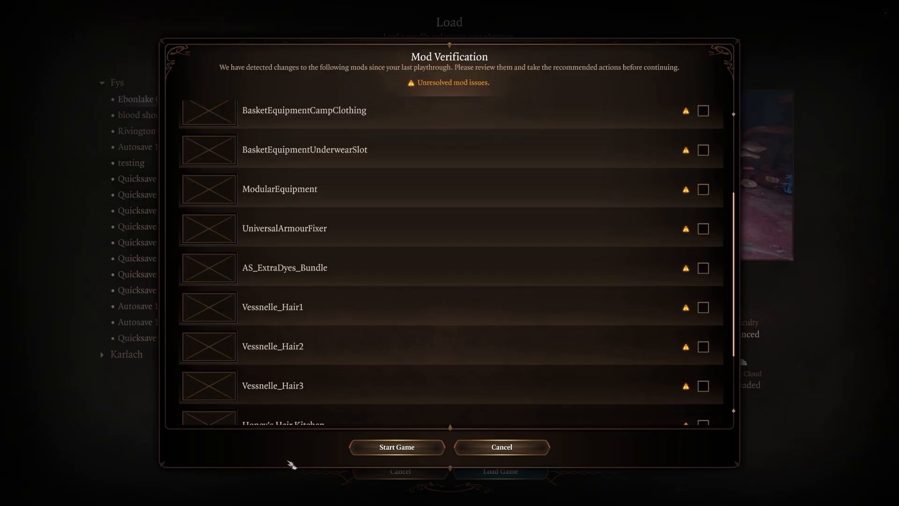
pyautogui.moveTo(233, 385)
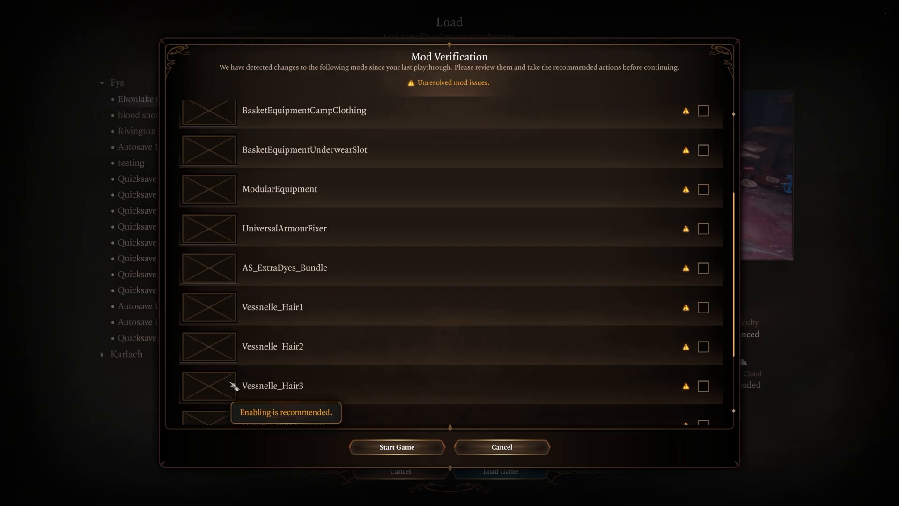
pyautogui.moveTo(29, 483)
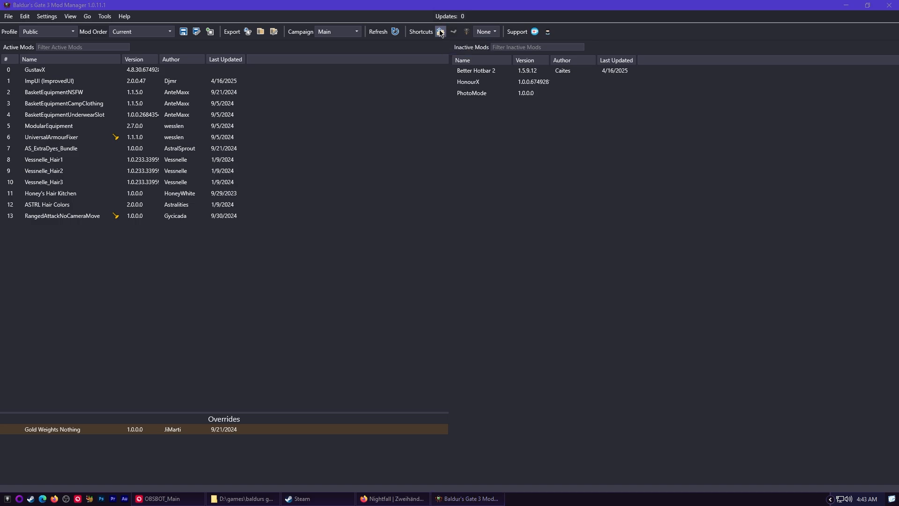
# - Open the game's Mods folder from the Shortcuts bar and refocus the Mod Manager
pyautogui.click(439, 32)
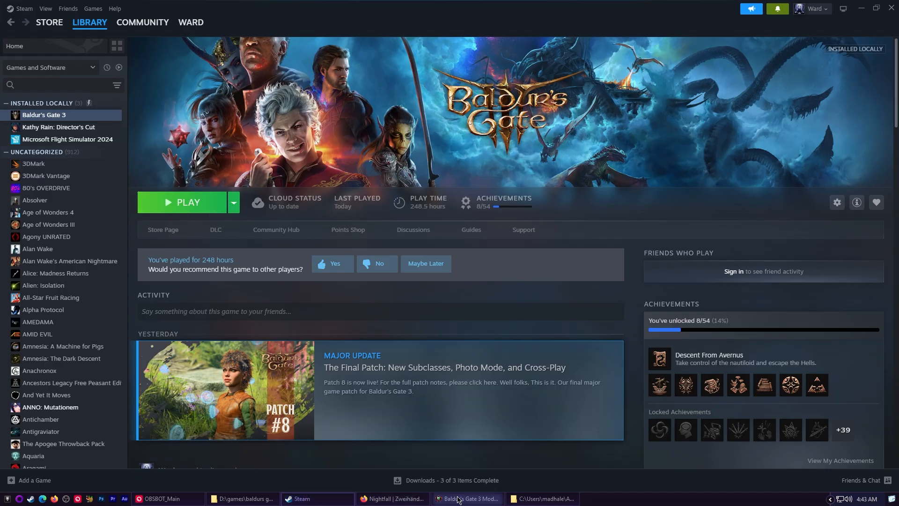
pyautogui.click(467, 498)
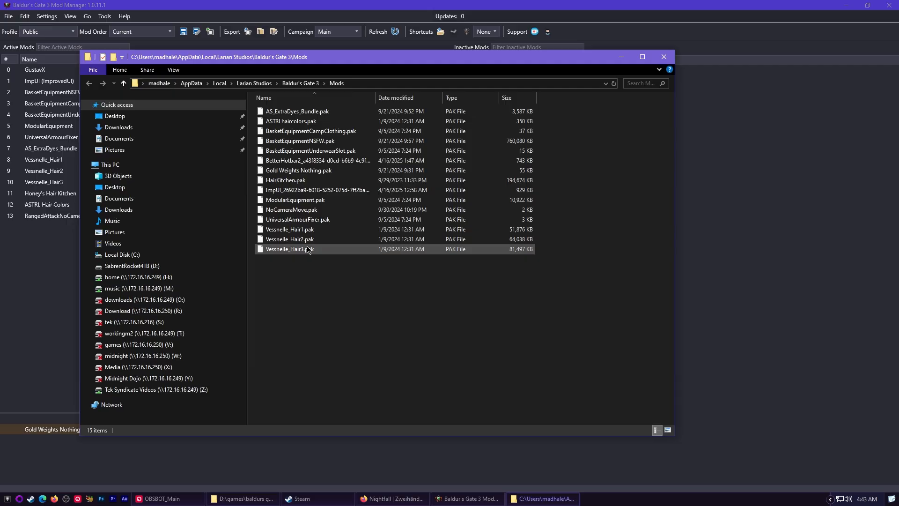
# - Navigate to PlayerProfiles\Public and bring up the context menu for modsettings.lsx
pyautogui.click(641, 56)
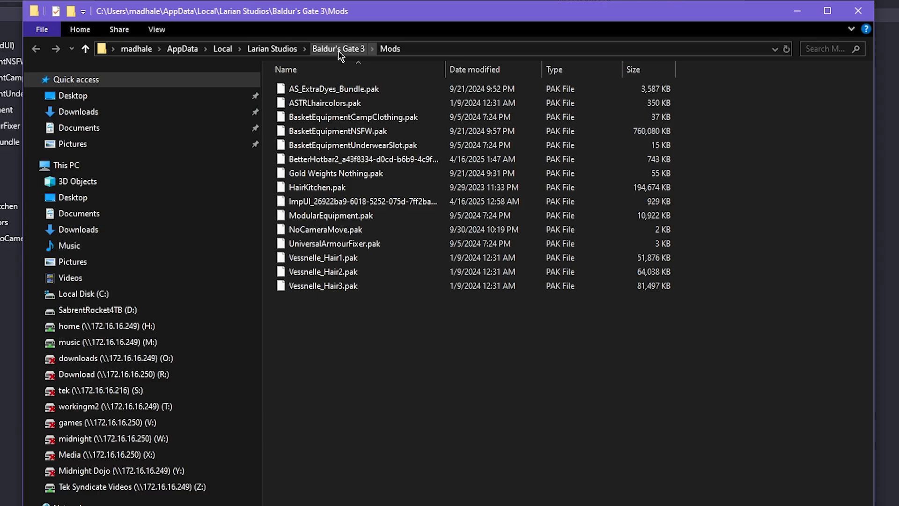
pyautogui.click(338, 49)
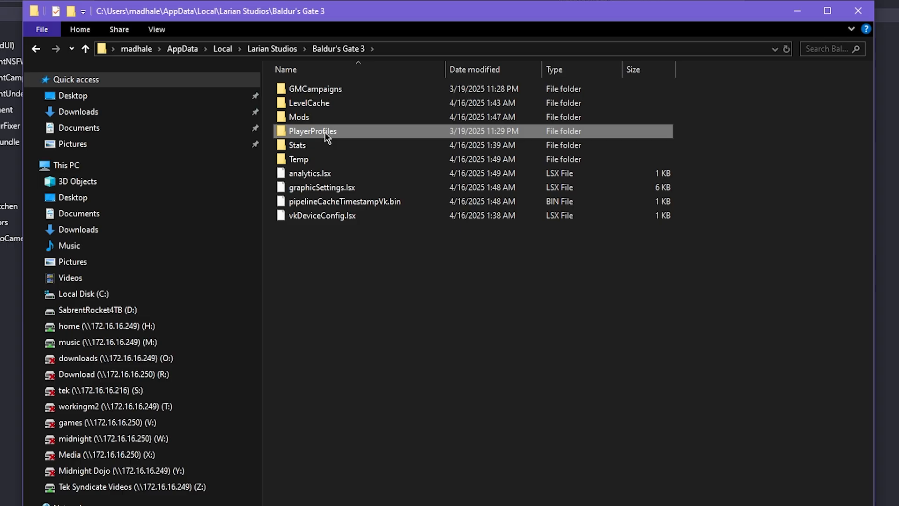
pyautogui.doubleClick(312, 131)
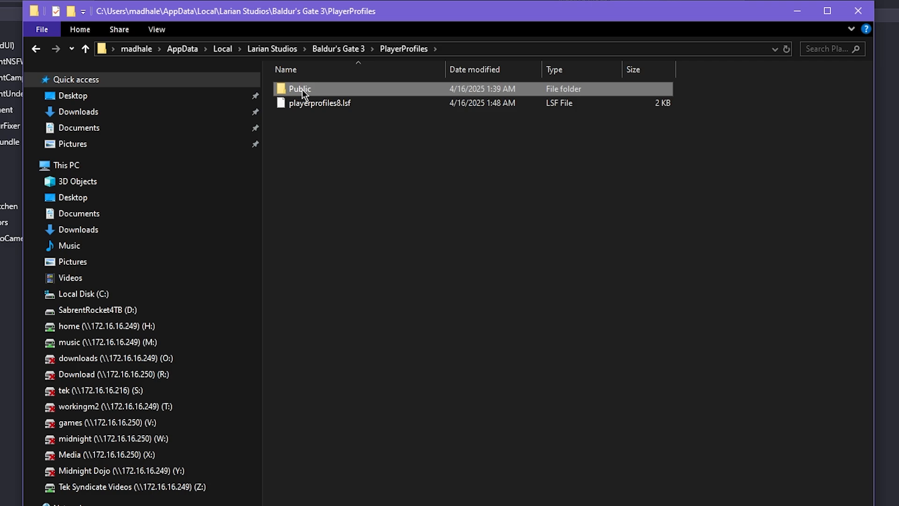
pyautogui.doubleClick(299, 89)
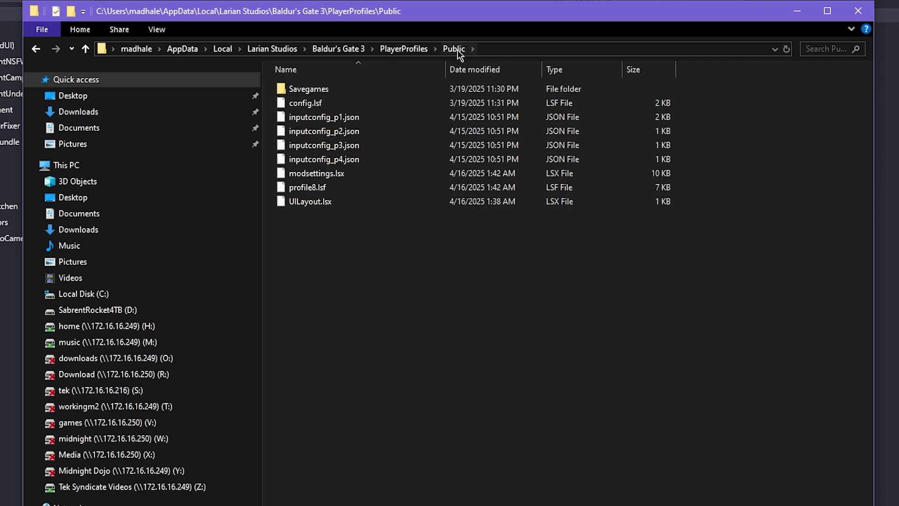
pyautogui.click(316, 173)
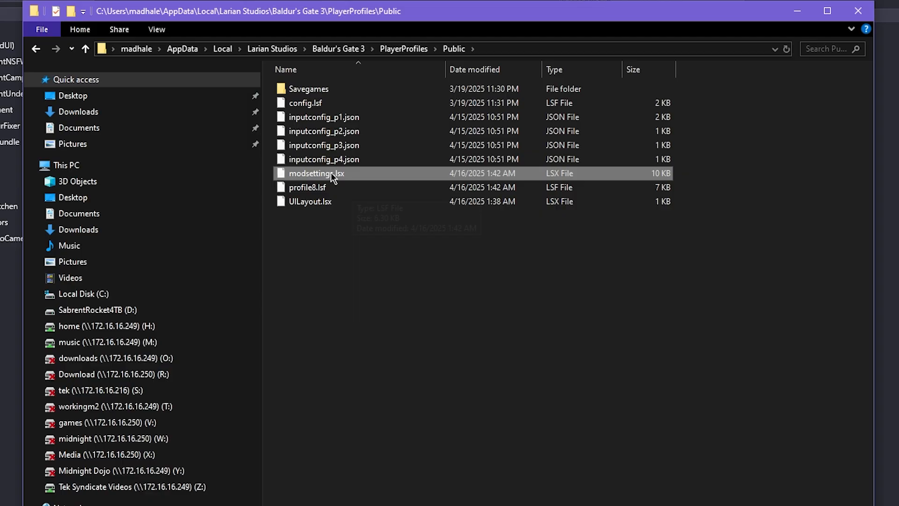
pyautogui.rightClick(315, 173)
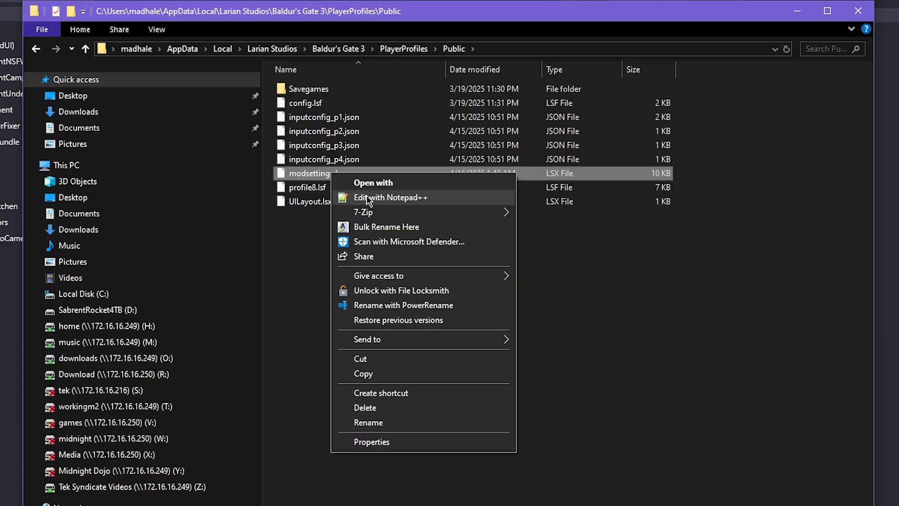
pyautogui.click(392, 197)
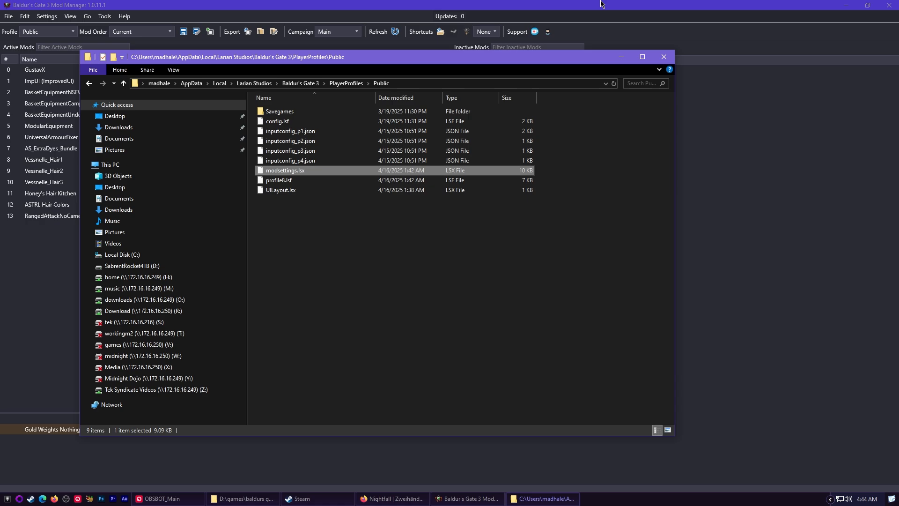
# - Activate Better Hotbar 2 into the load order after ImpUI and export it
pyautogui.click(663, 56)
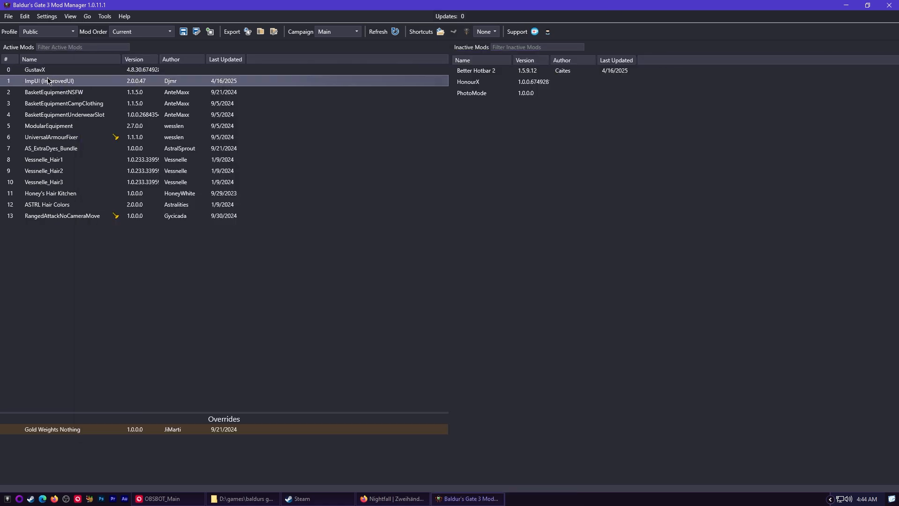
pyautogui.click(475, 71)
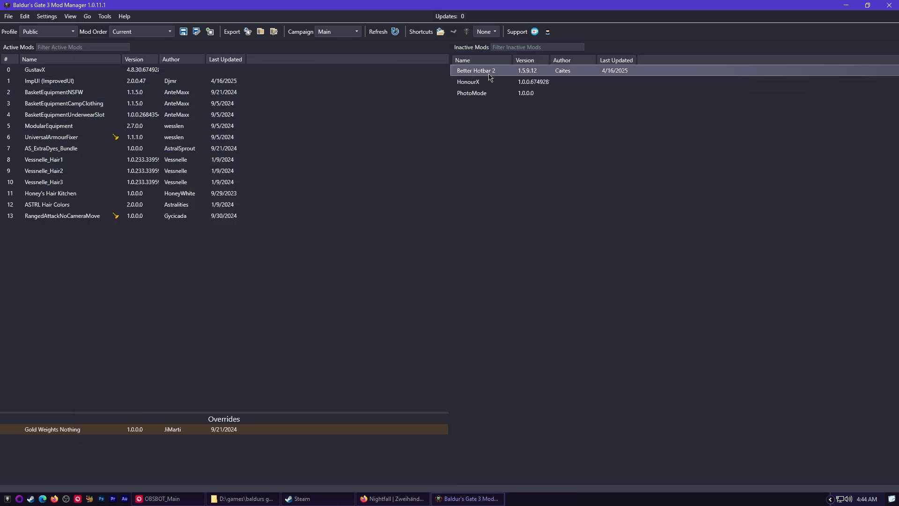
pyautogui.doubleClick(475, 70)
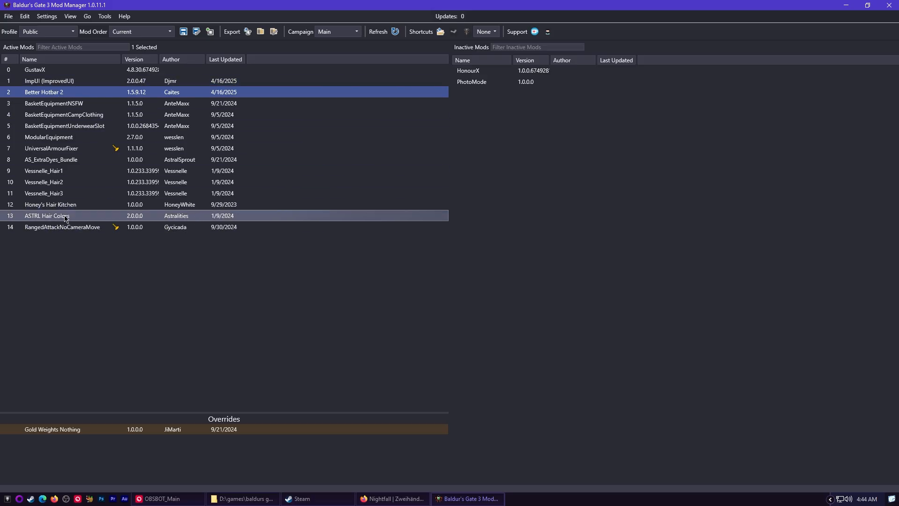
pyautogui.click(48, 80)
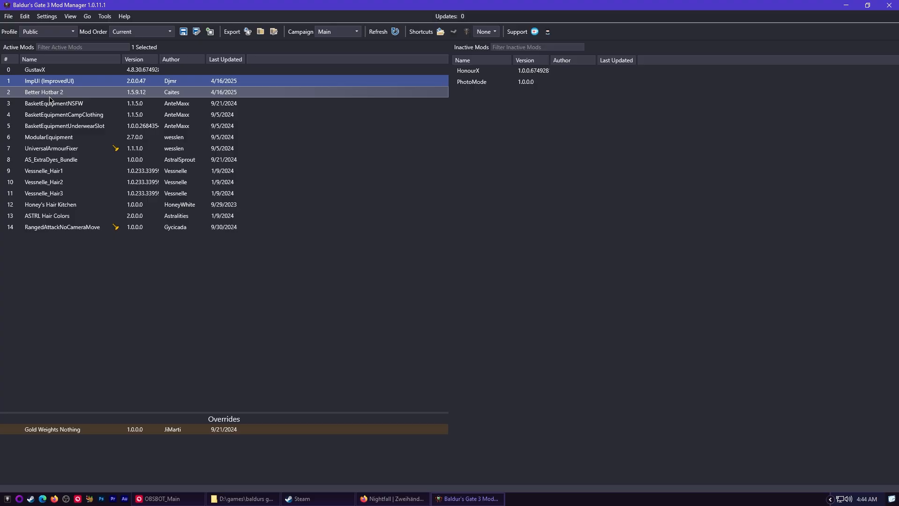
pyautogui.moveTo(43, 92)
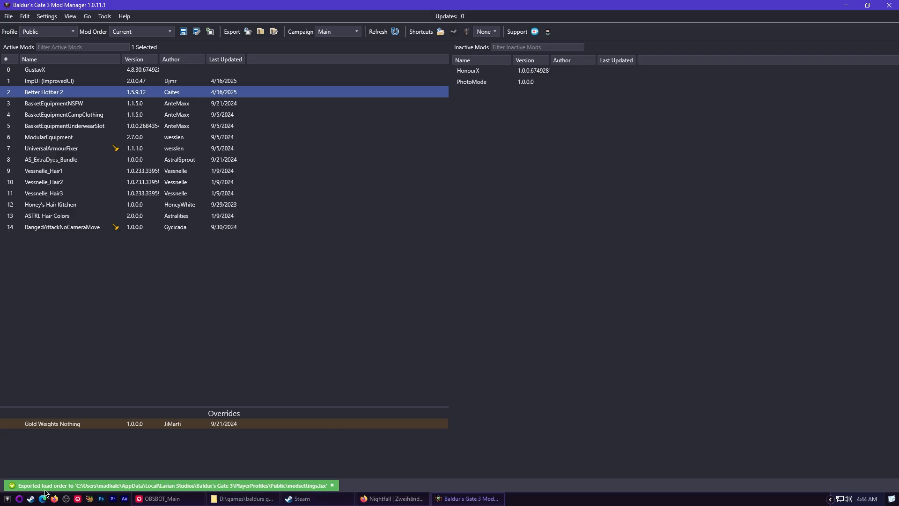
pyautogui.moveTo(270, 476)
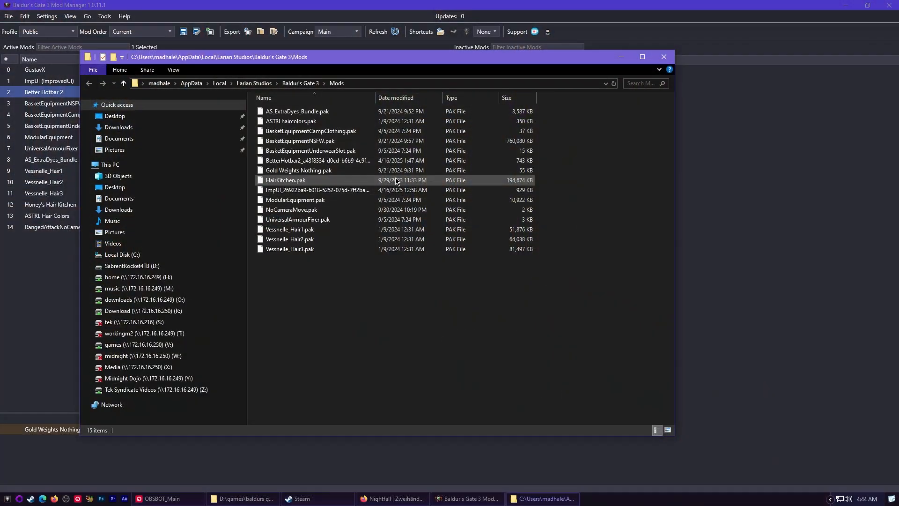
pyautogui.moveTo(345, 203)
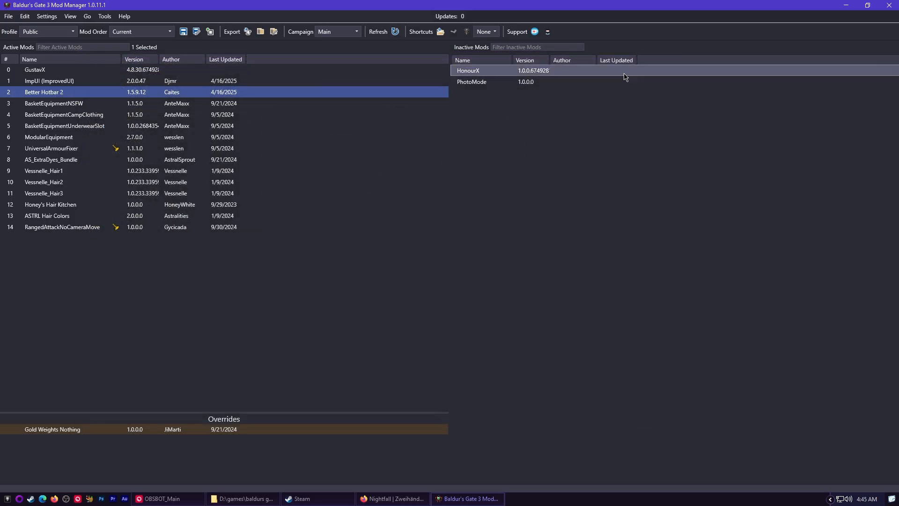
# - Export the load order with Better Hotbar 2 to the Public profile's modsettings.lsx
pyautogui.click(247, 32)
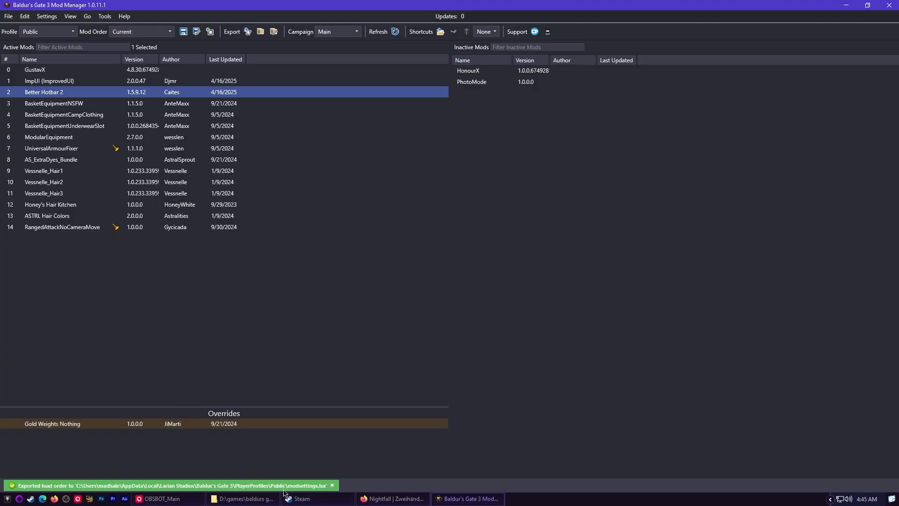
pyautogui.moveTo(338, 446)
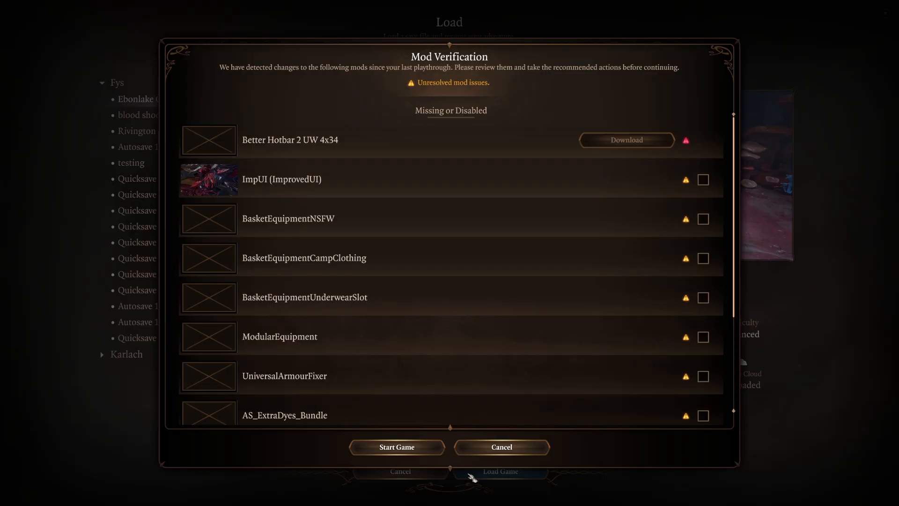
pyautogui.moveTo(474, 252)
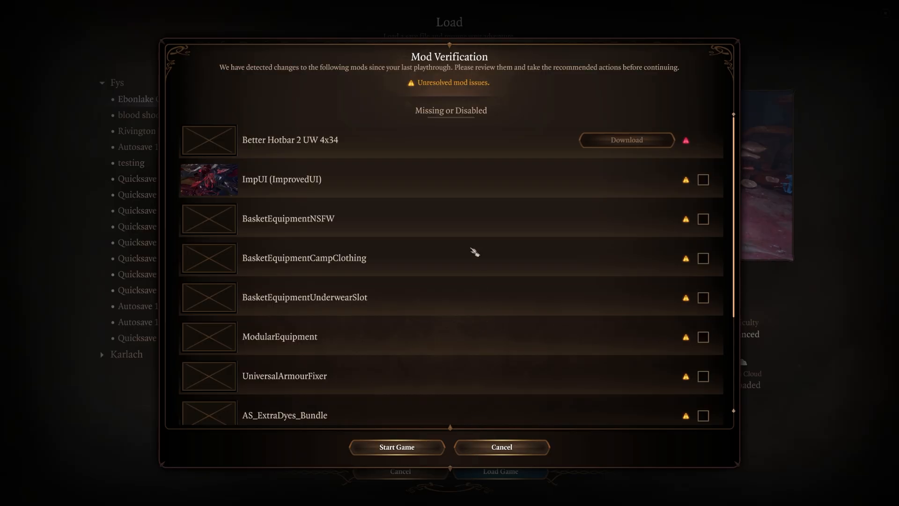
# - Review the remaining flagged mods and start the game anyway to load the save
pyautogui.scroll(-3)
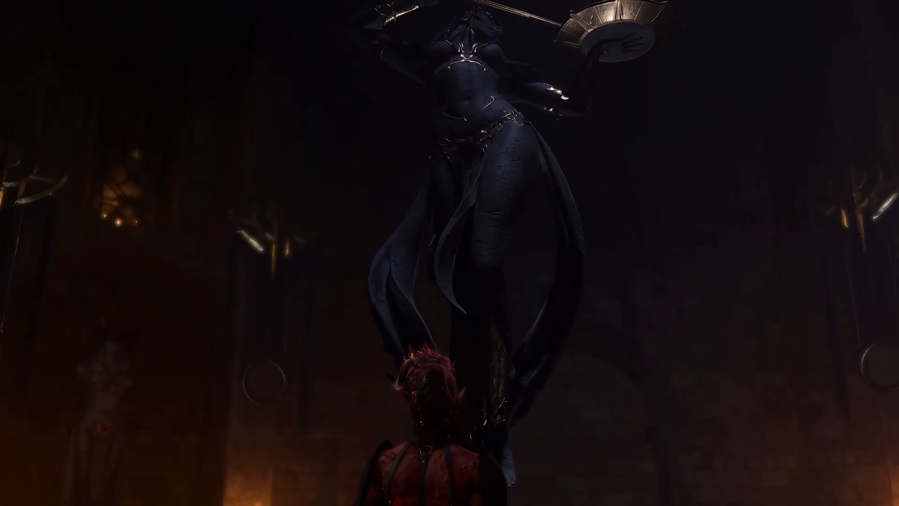
pyautogui.click(466, 498)
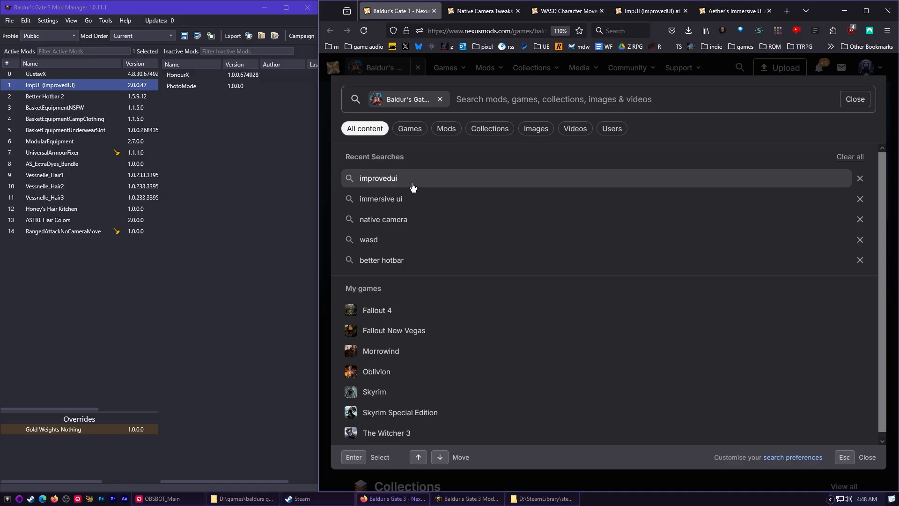
# - Review ImpUI's Patch 7 and Patch 8 files on Nexus Mods, then view Universal Armour Fixer's page
pyautogui.click(378, 178)
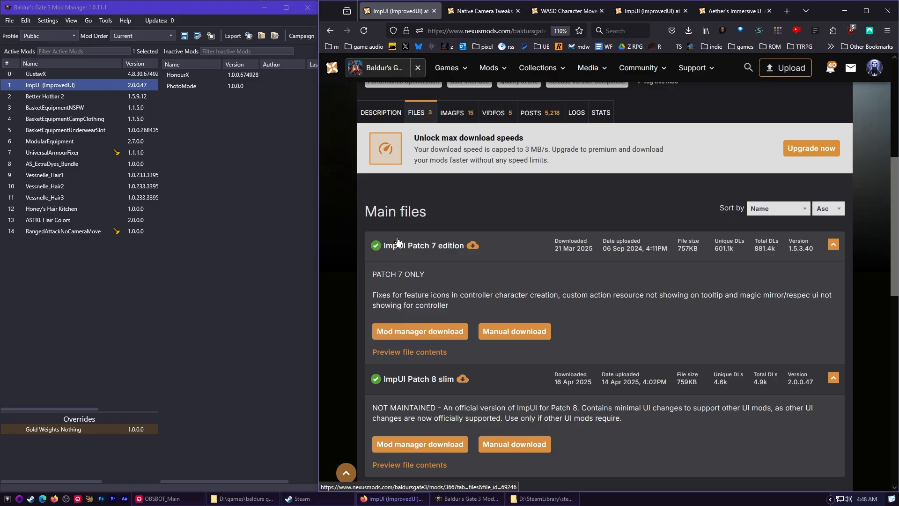
pyautogui.scroll(-3)
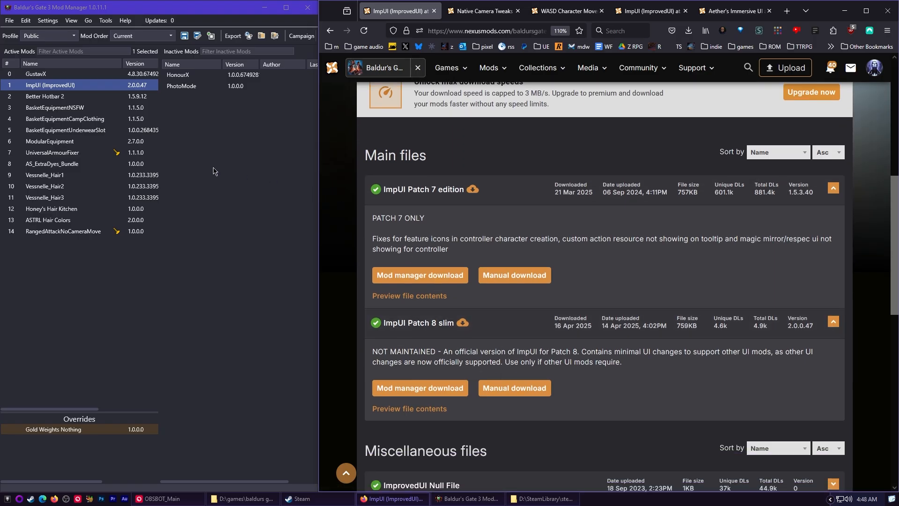
pyautogui.moveTo(54, 107)
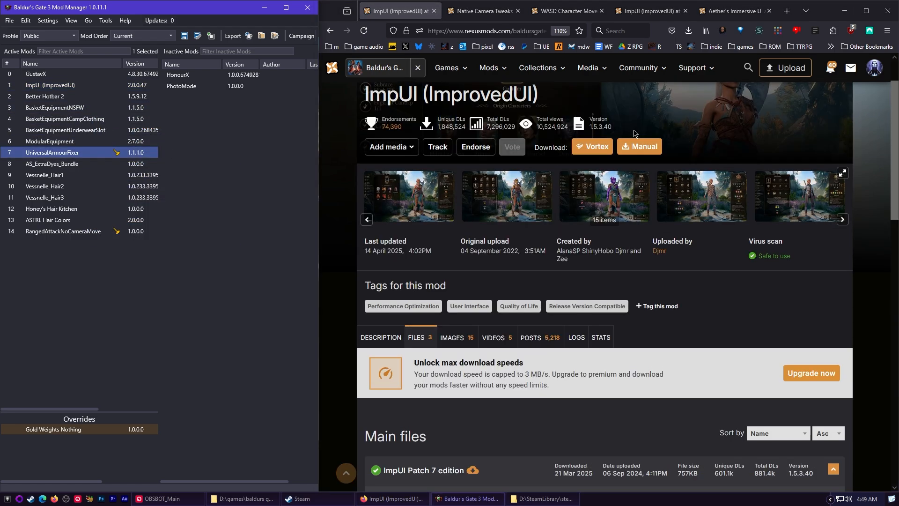
pyautogui.click(748, 67)
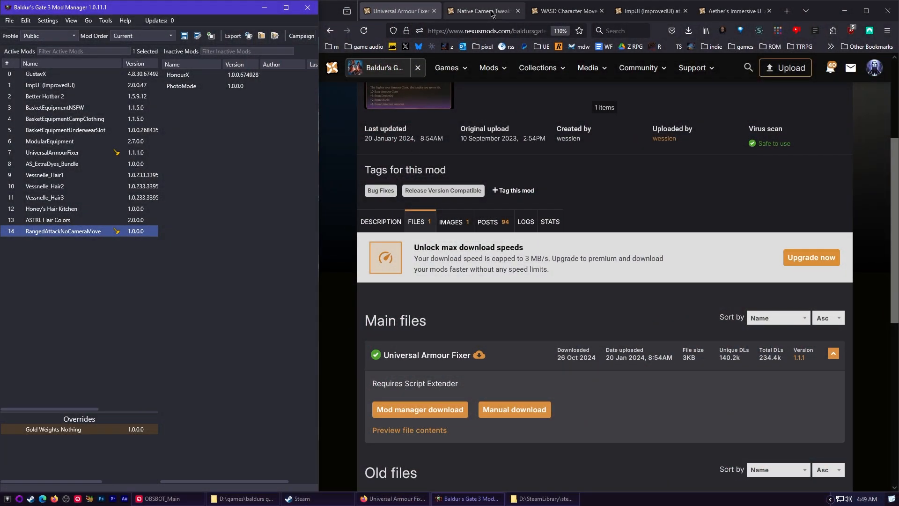
# - Check the ImpUI and Aether's Immersive UI tabs, then scroll Native Camera Tweaks to its Main files
pyautogui.click(484, 11)
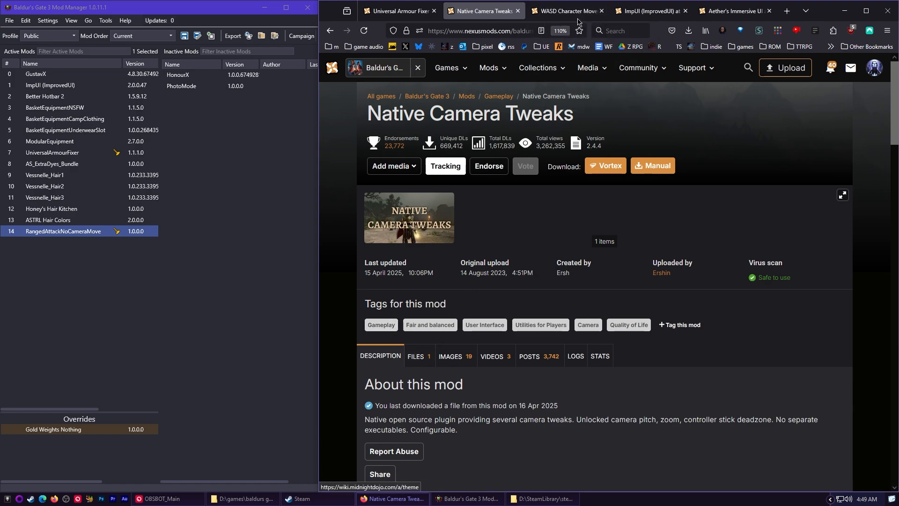
pyautogui.moveTo(567, 10)
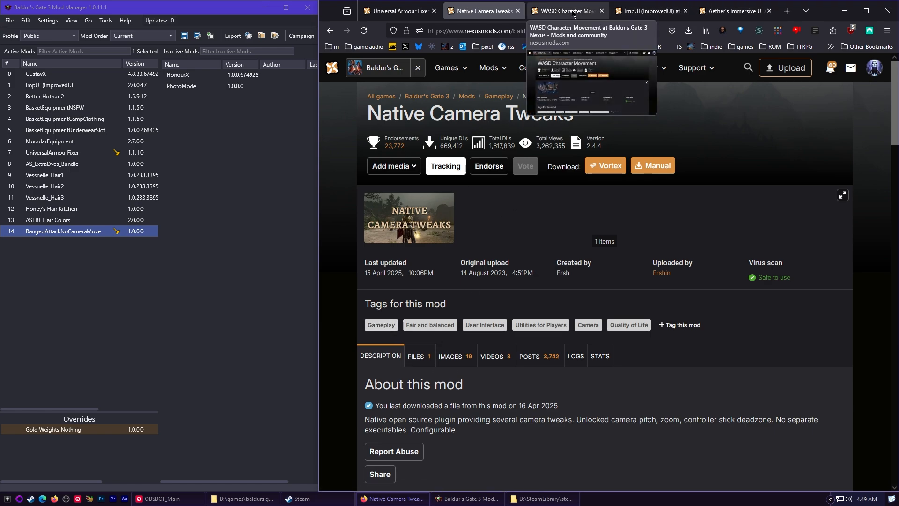
pyautogui.click(648, 10)
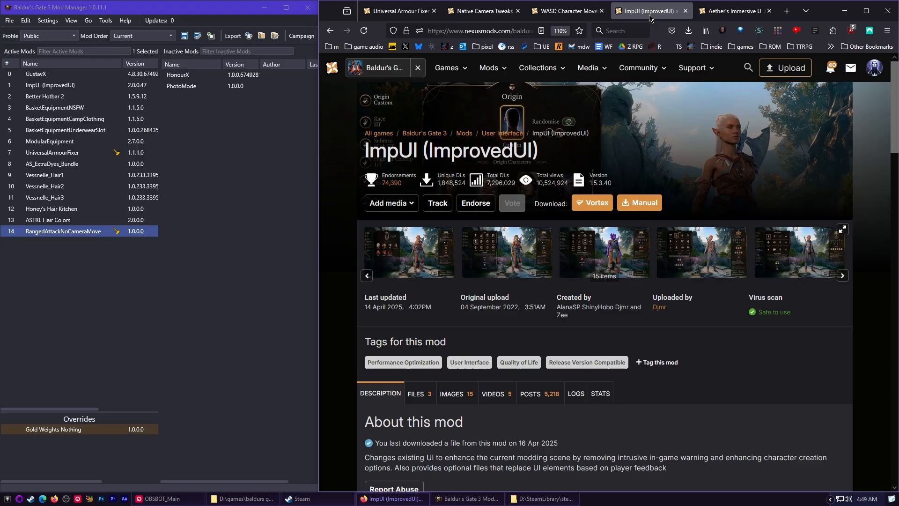
pyautogui.click(735, 10)
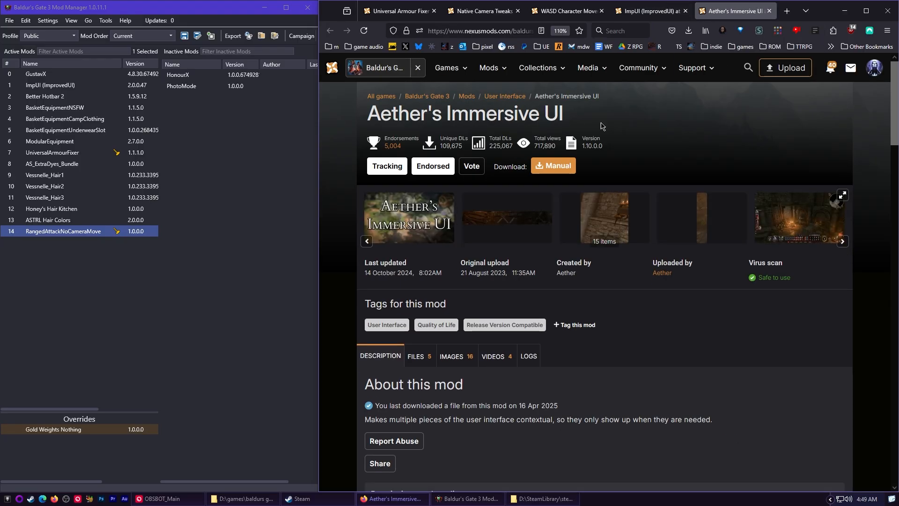
pyautogui.click(481, 10)
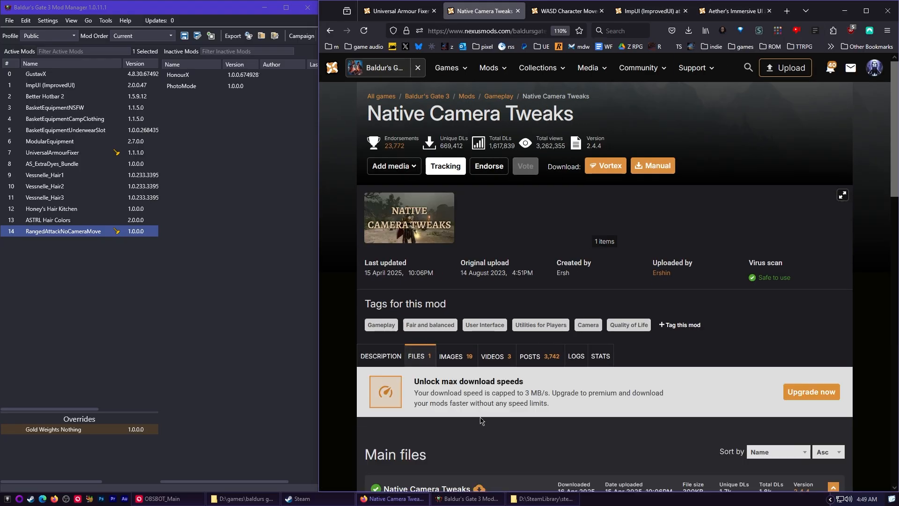
pyautogui.scroll(-3)
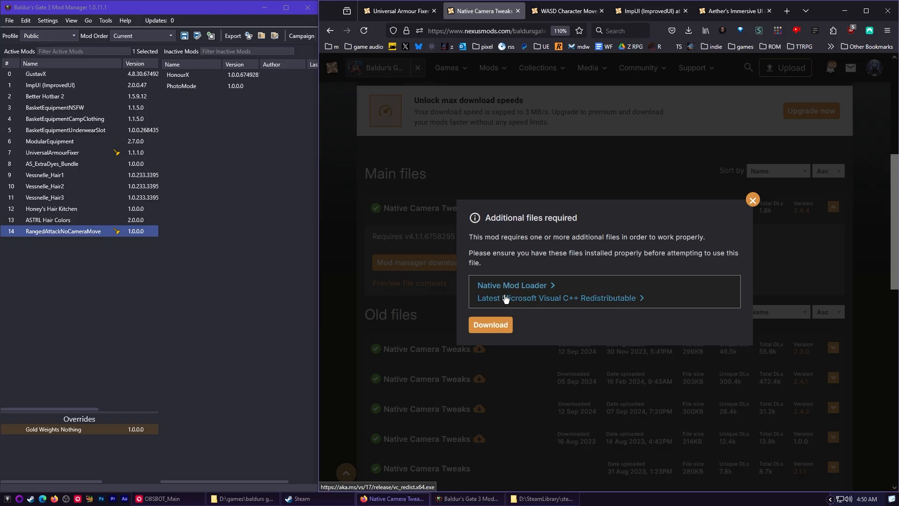
pyautogui.moveTo(504, 302)
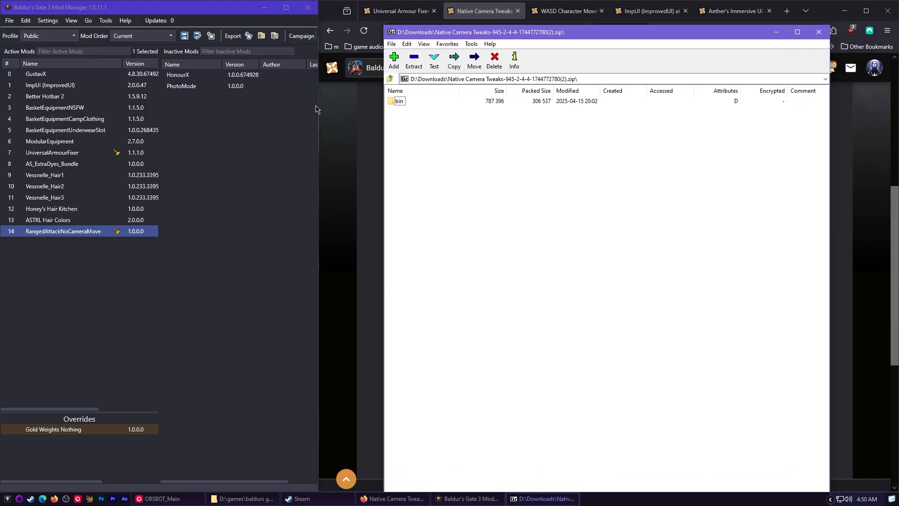
# - Bring up Steam's Baldur's Gate 3 library page beside the Native Camera Tweaks archive
pyautogui.click(300, 498)
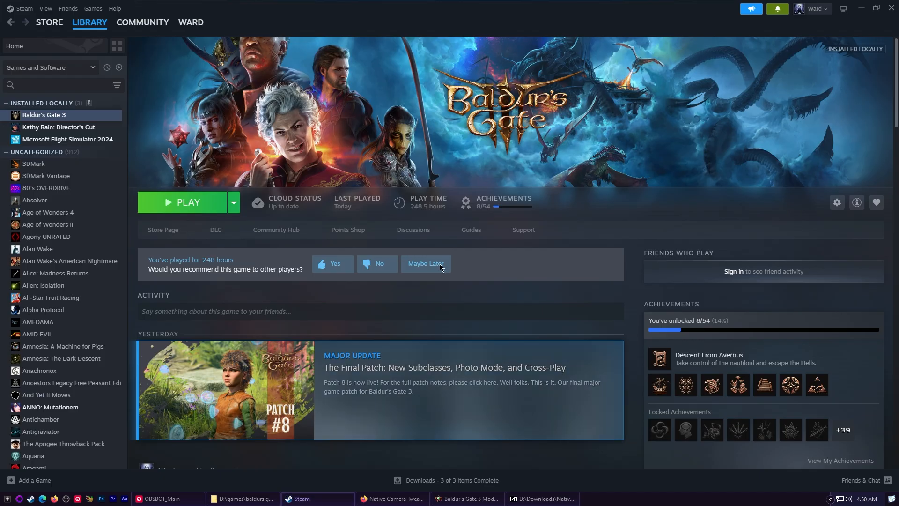
pyautogui.moveTo(836, 202)
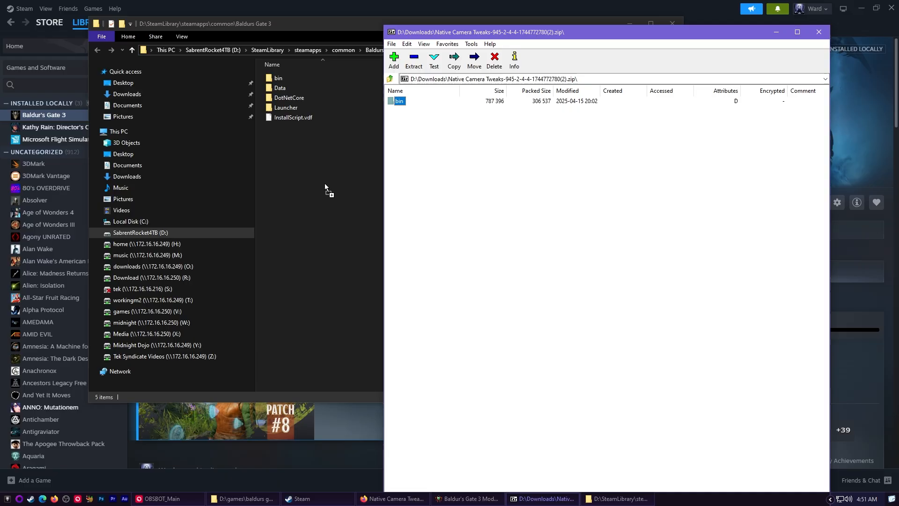
pyautogui.moveTo(326, 190)
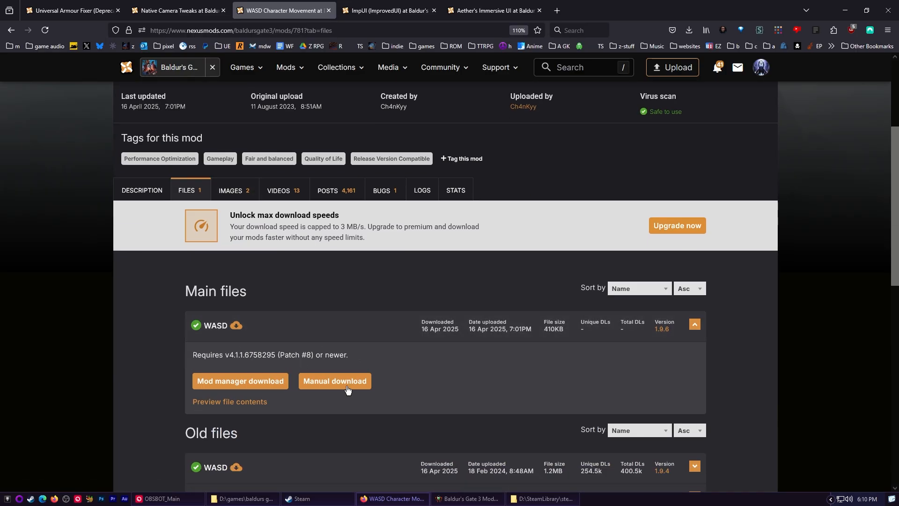
# - Manually download the WASD Character Movement main file, proceeding past the required-files prompt
pyautogui.click(335, 381)
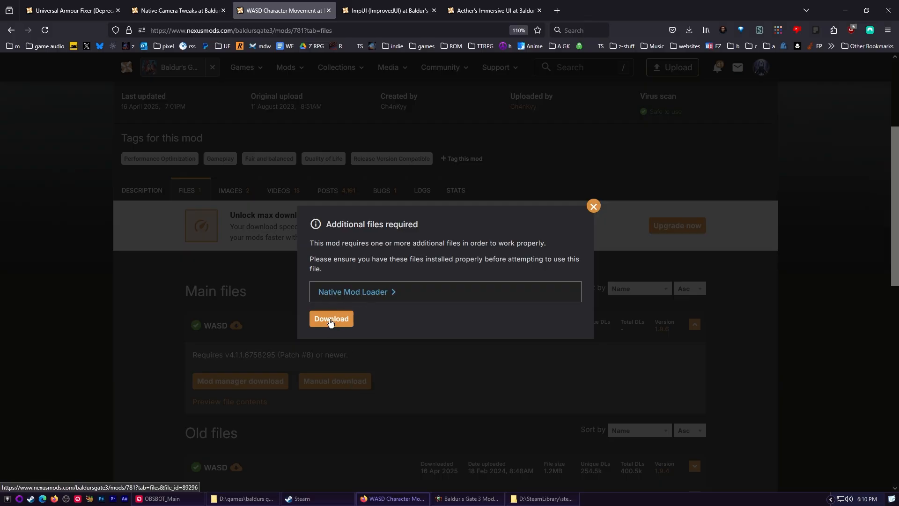
pyautogui.click(331, 318)
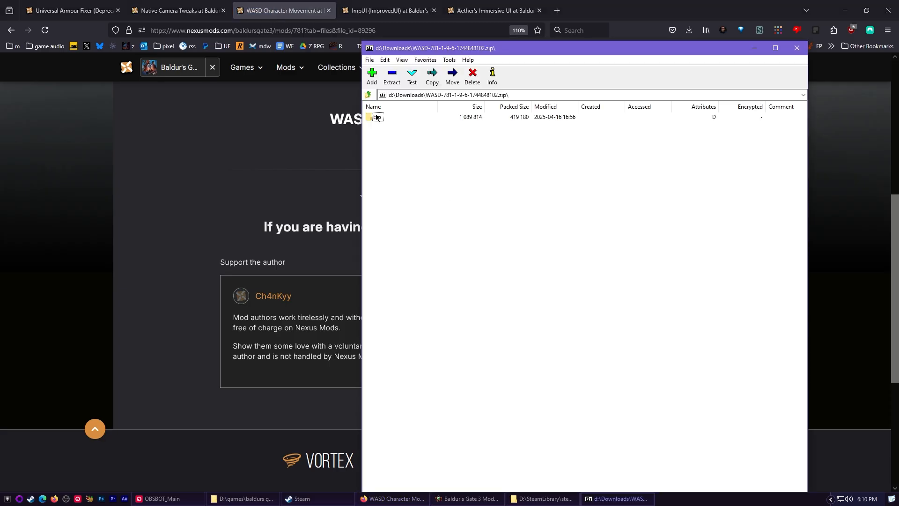
# - Browse into bin\NativeMods and confirm BG3WASD.dll sits with the Native Camera Tweaks files
pyautogui.click(541, 502)
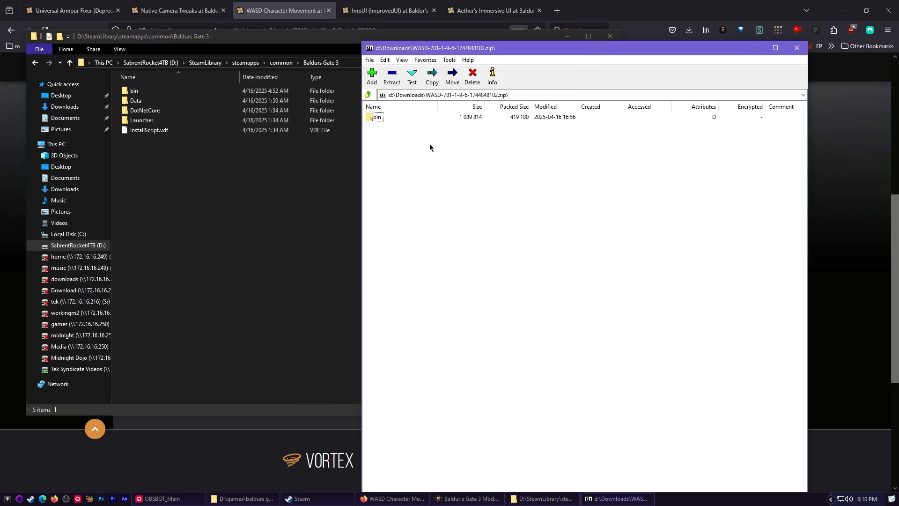
pyautogui.click(134, 91)
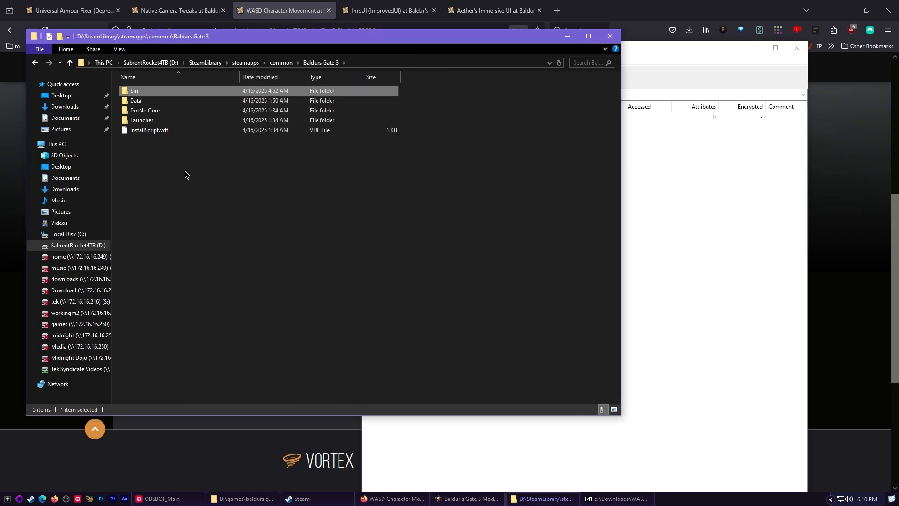
pyautogui.doubleClick(134, 91)
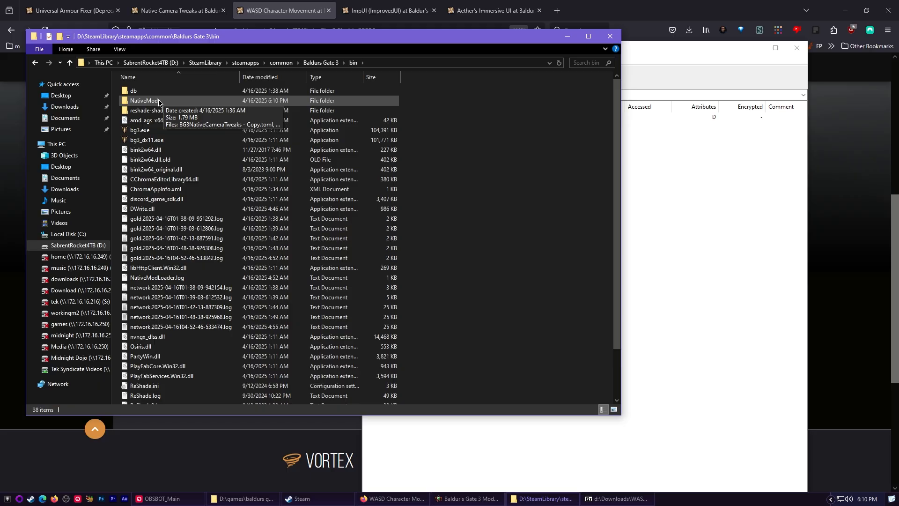
pyautogui.doubleClick(145, 100)
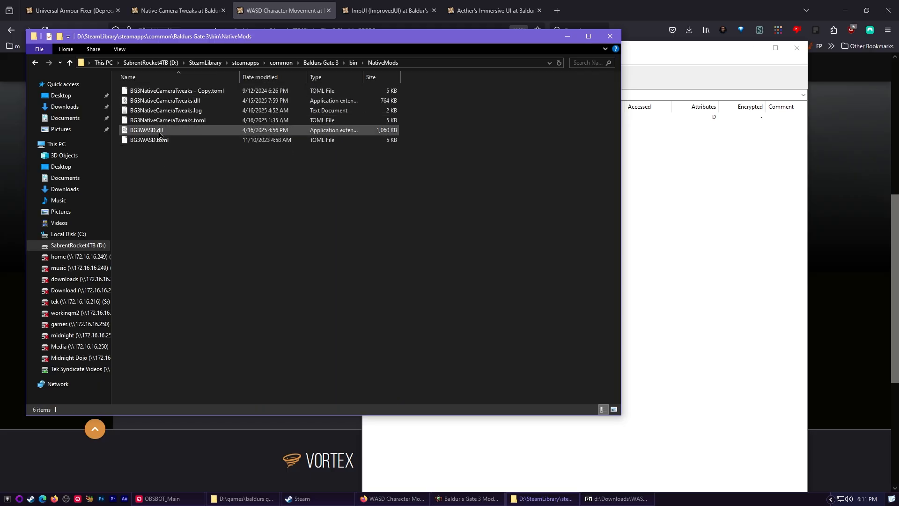
pyautogui.click(149, 140)
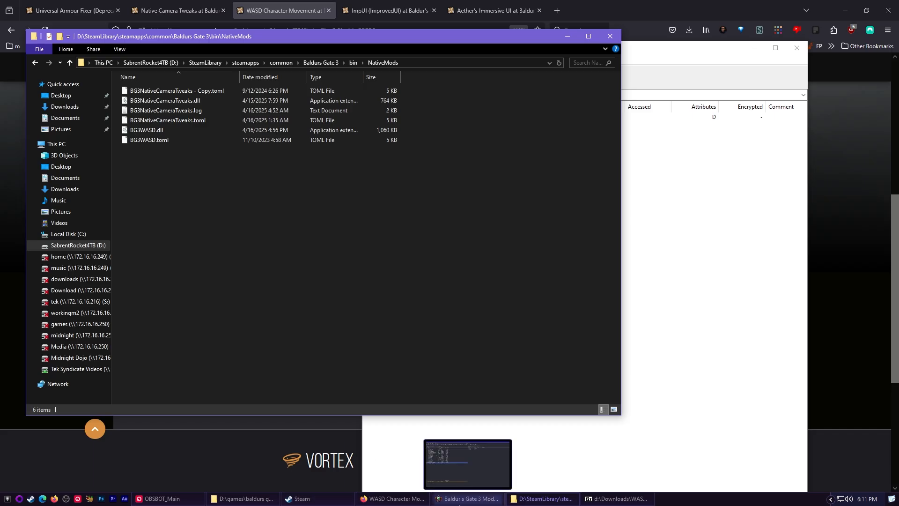
pyautogui.click(467, 498)
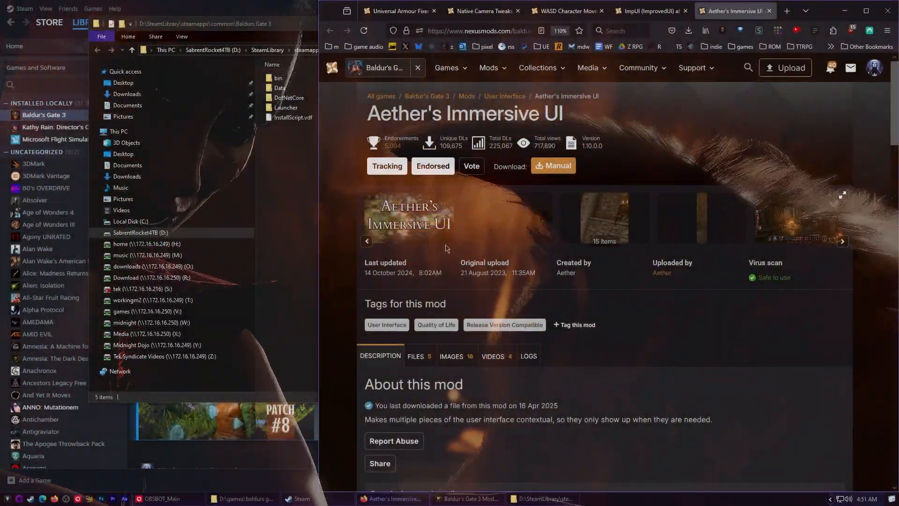
# - Start the slow download of Aether's Immersive UI loose files
pyautogui.scroll(-3)
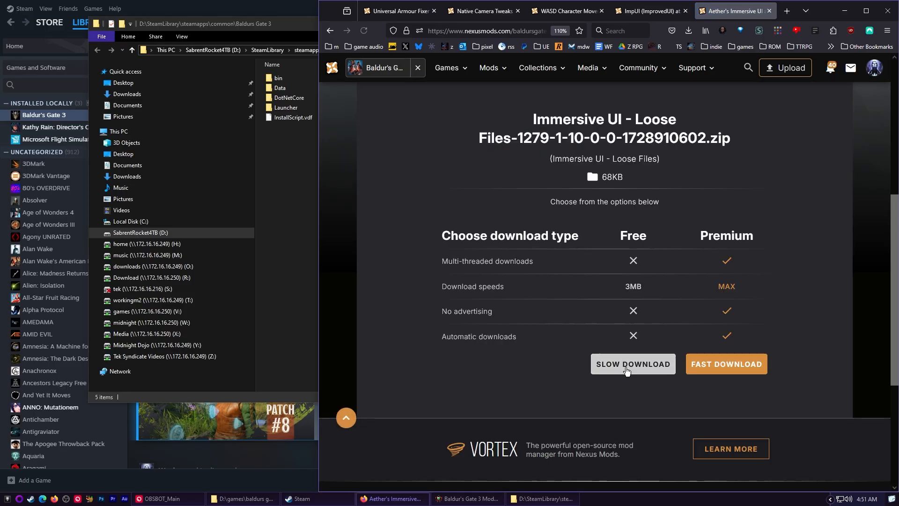
pyautogui.click(632, 363)
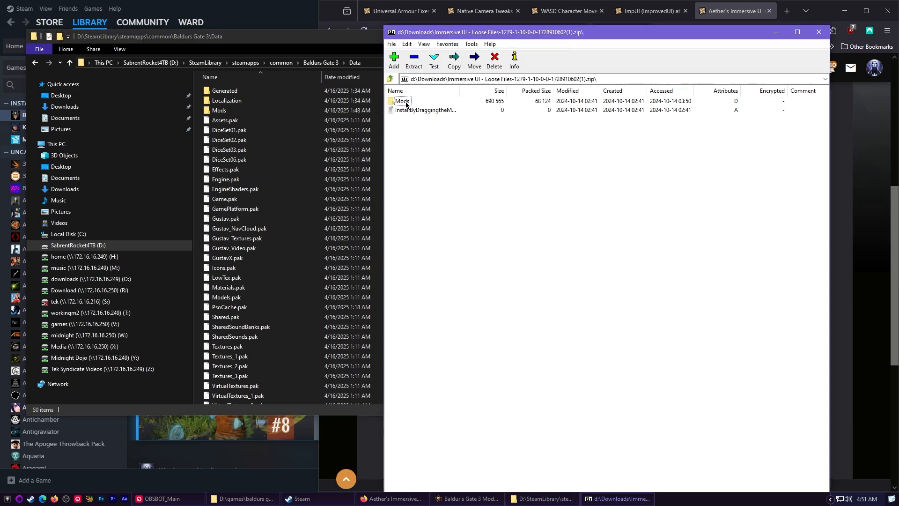
# - Copy the archive's Mods folder into Data, replacing the four same-named files, and view its contents
pyautogui.click(401, 101)
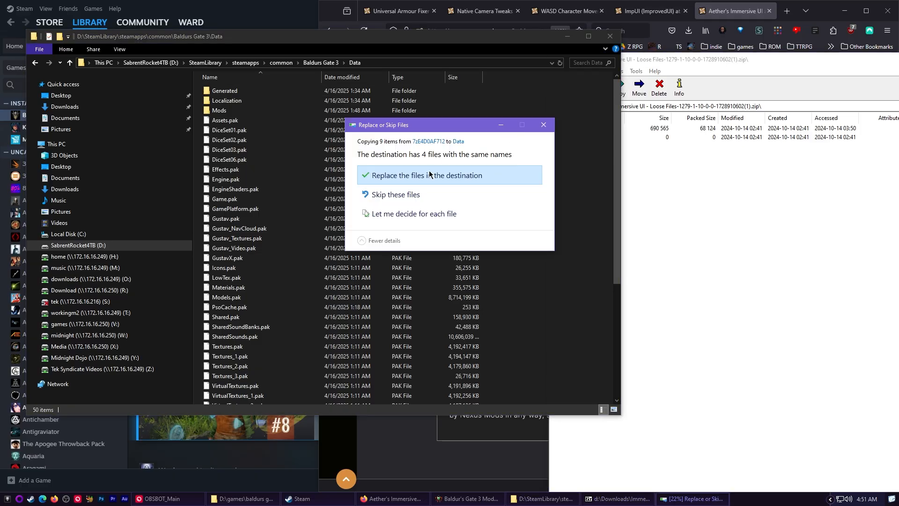
pyautogui.click(427, 175)
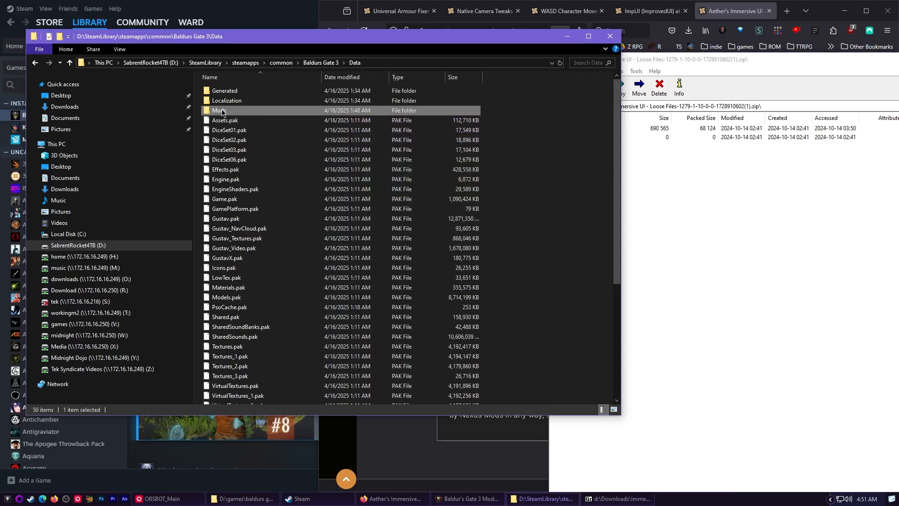
pyautogui.doubleClick(219, 111)
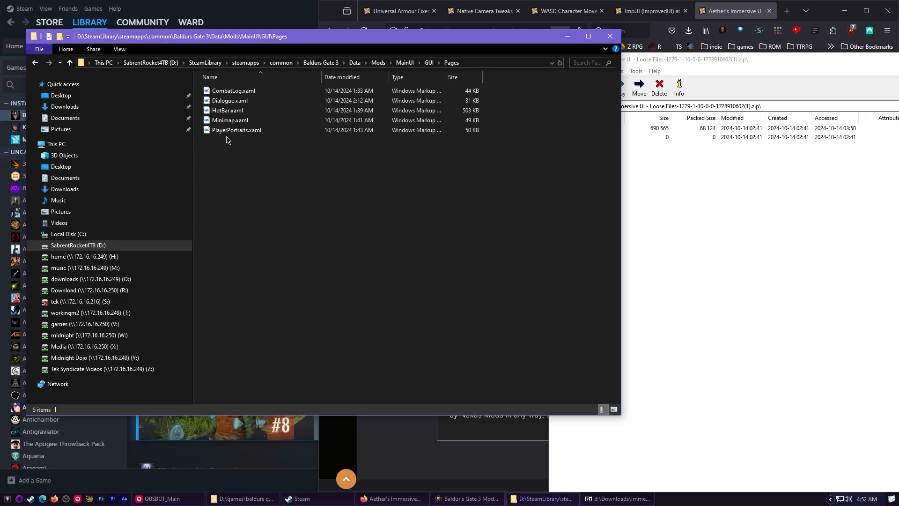
# - Delete PlayerPortraits.xaml from the Immersive UI Pages folder and close the game folder window
pyautogui.click(236, 129)
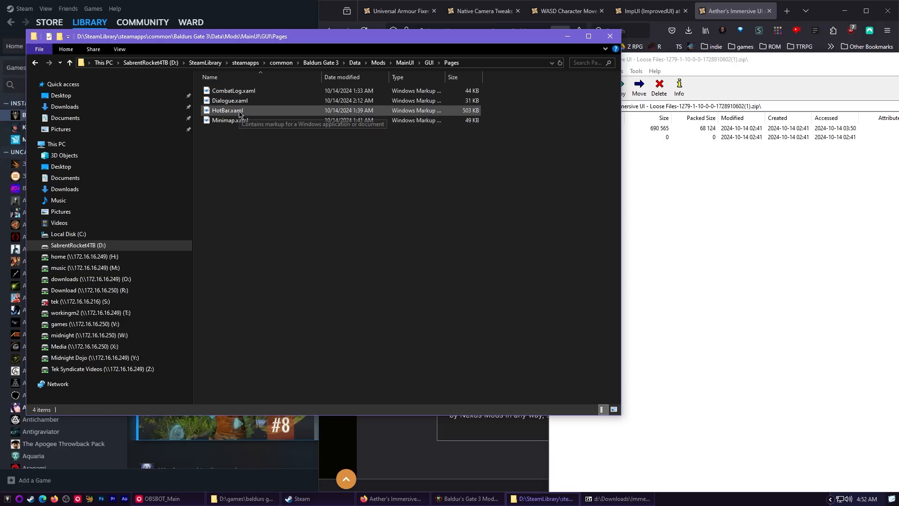
pyautogui.click(233, 91)
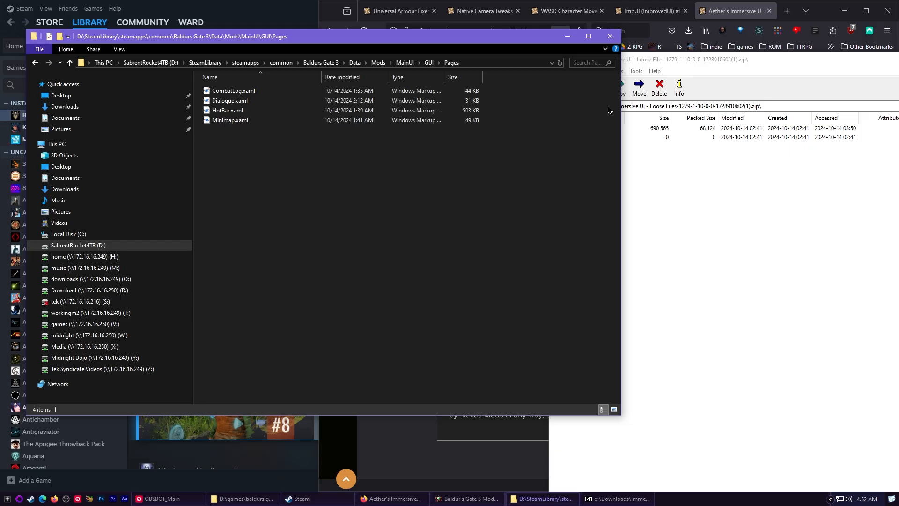
pyautogui.moveTo(582, 52)
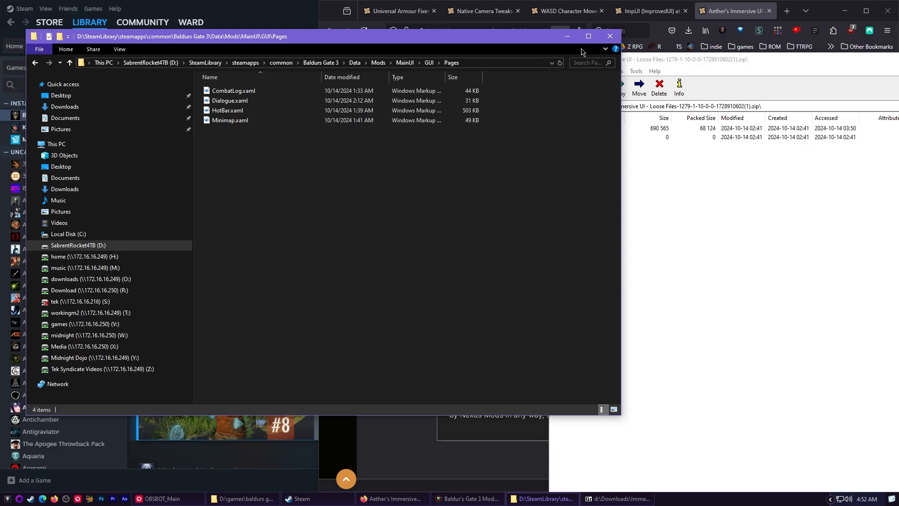
pyautogui.moveTo(610, 36)
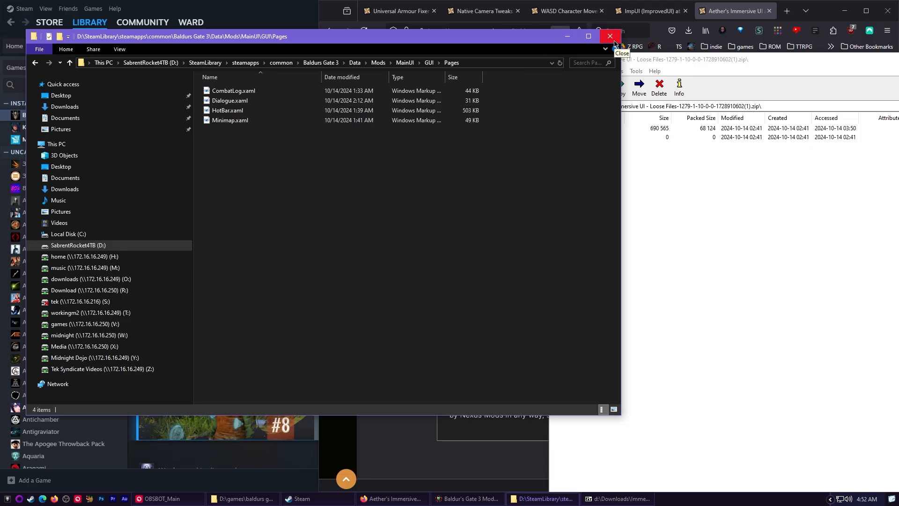
pyautogui.click(610, 35)
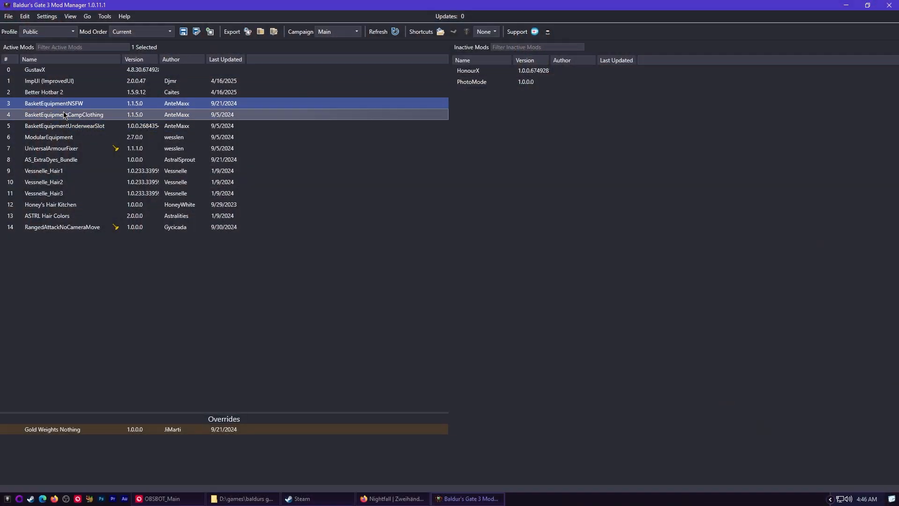
pyautogui.moveTo(65, 103)
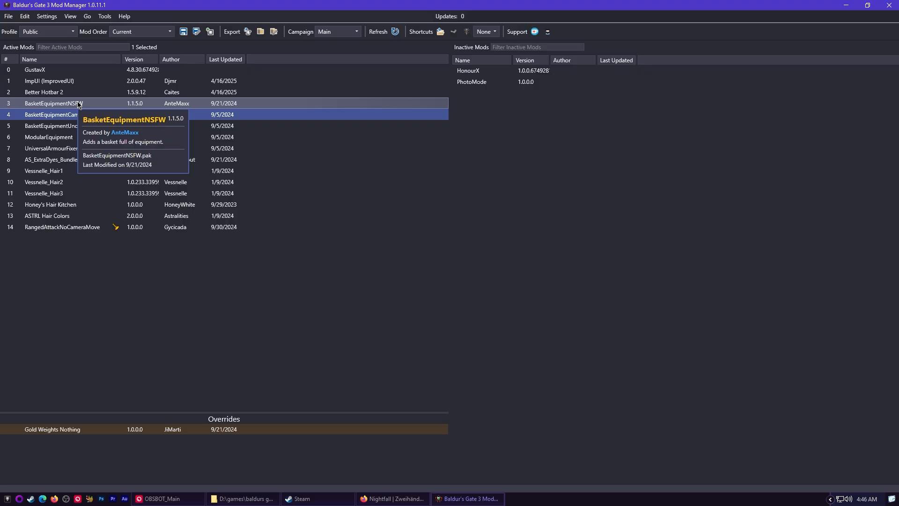
pyautogui.click(43, 91)
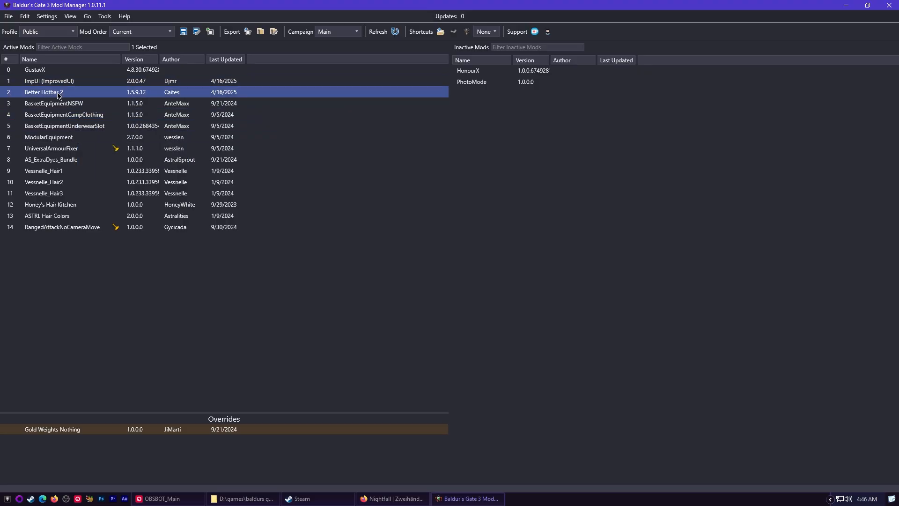
pyautogui.click(49, 80)
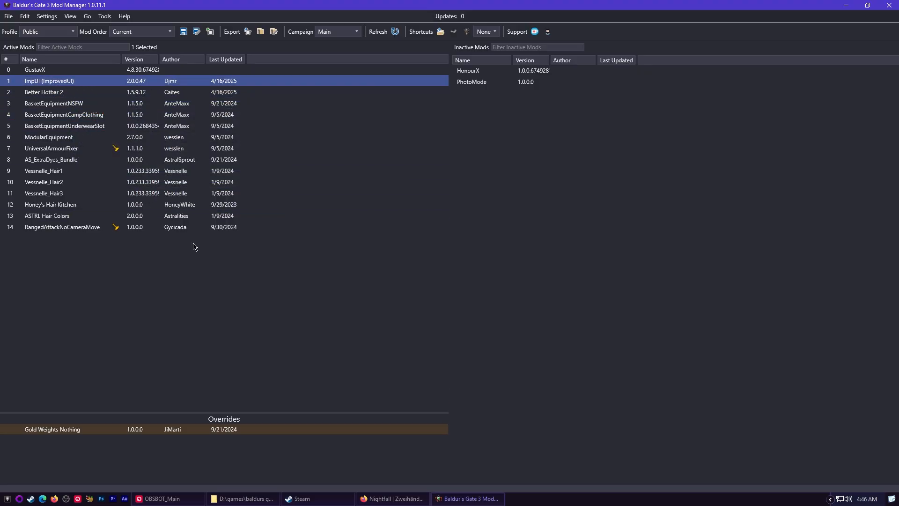
pyautogui.moveTo(83, 159)
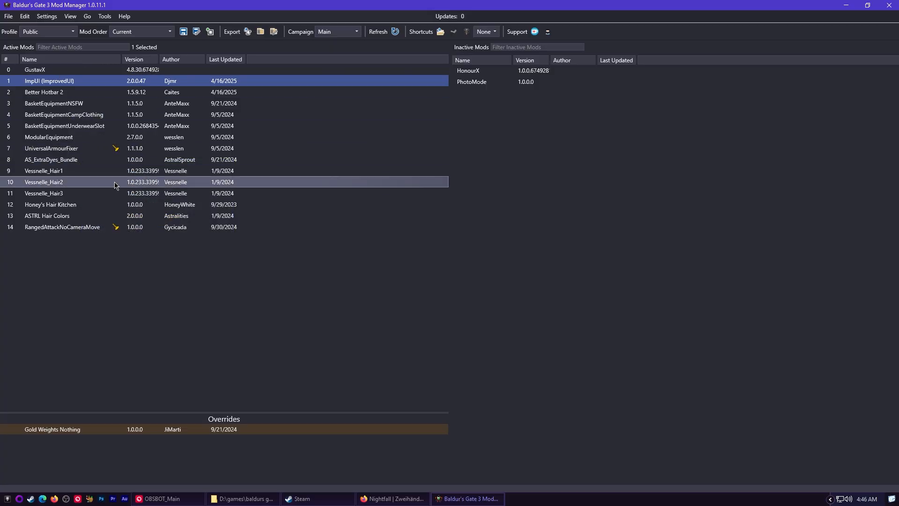
pyautogui.moveTo(121, 192)
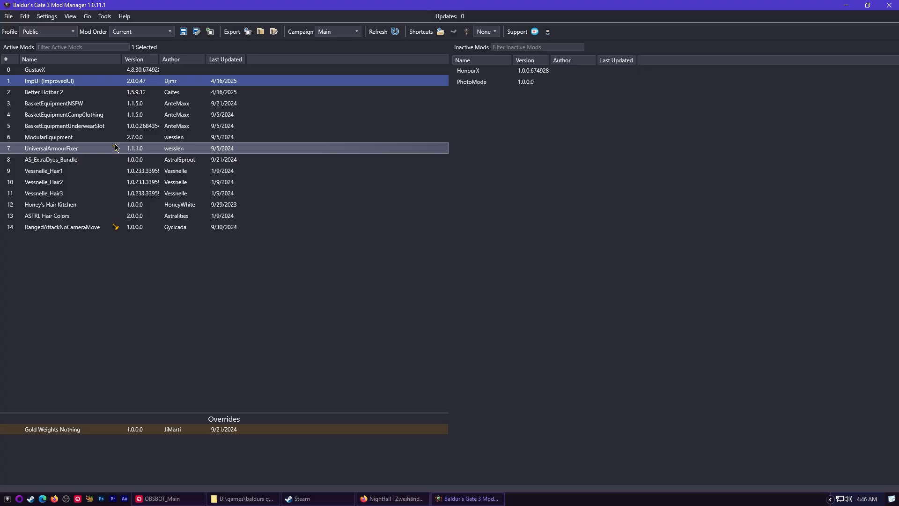
# - Download and extract the Script Extender via Tools, confirming the install into the bin folder
pyautogui.click(104, 15)
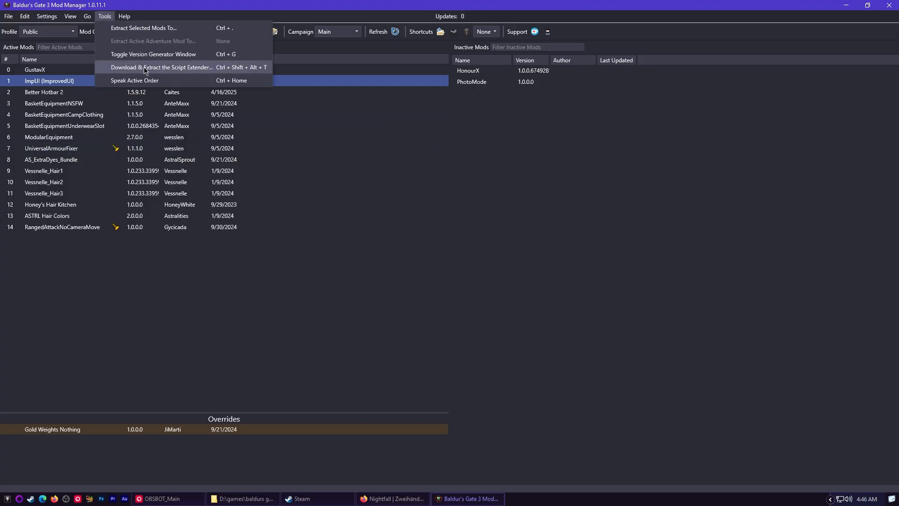
pyautogui.moveTo(169, 68)
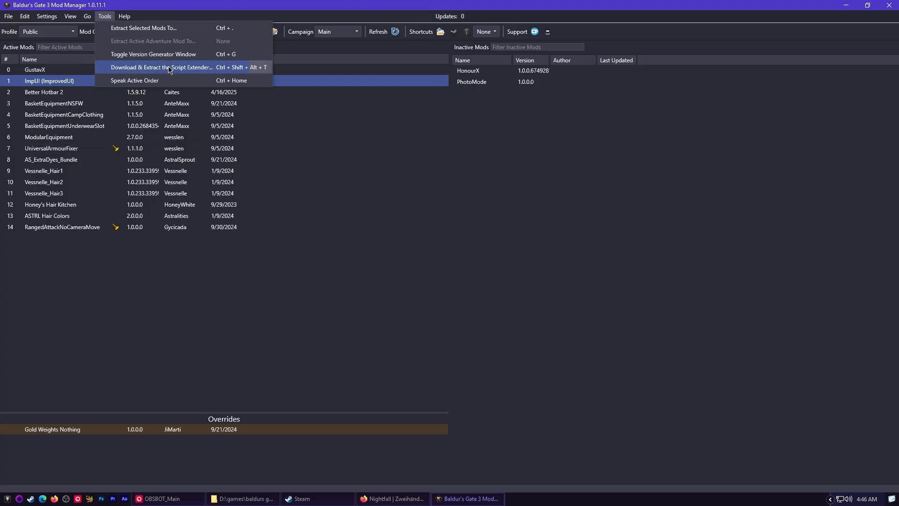
pyautogui.click(160, 68)
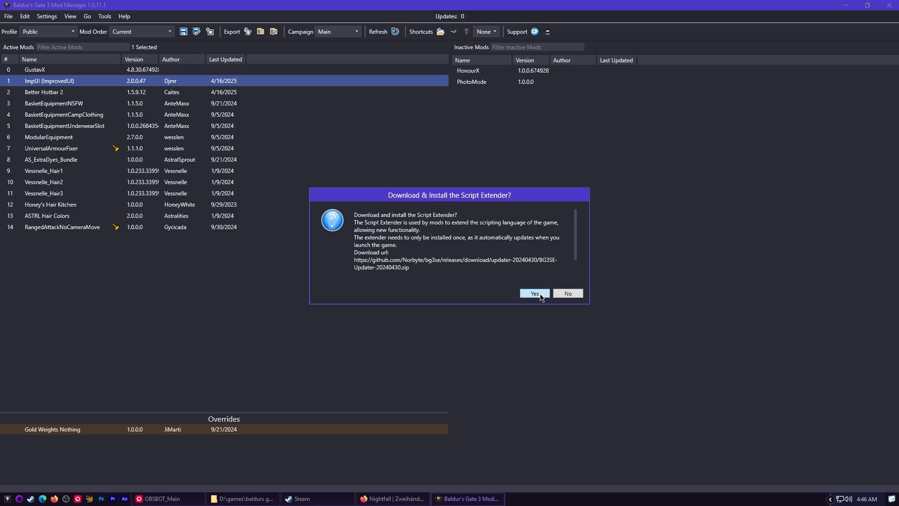
pyautogui.click(533, 293)
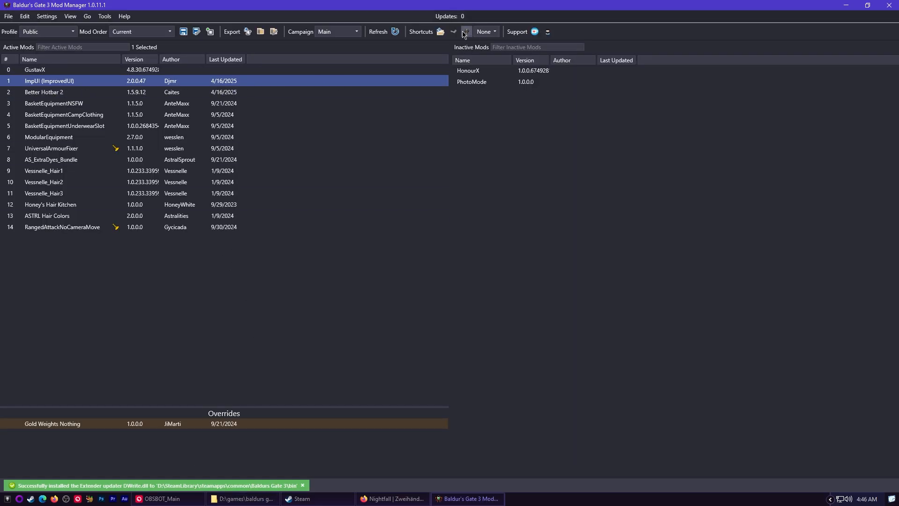
pyautogui.moveTo(465, 32)
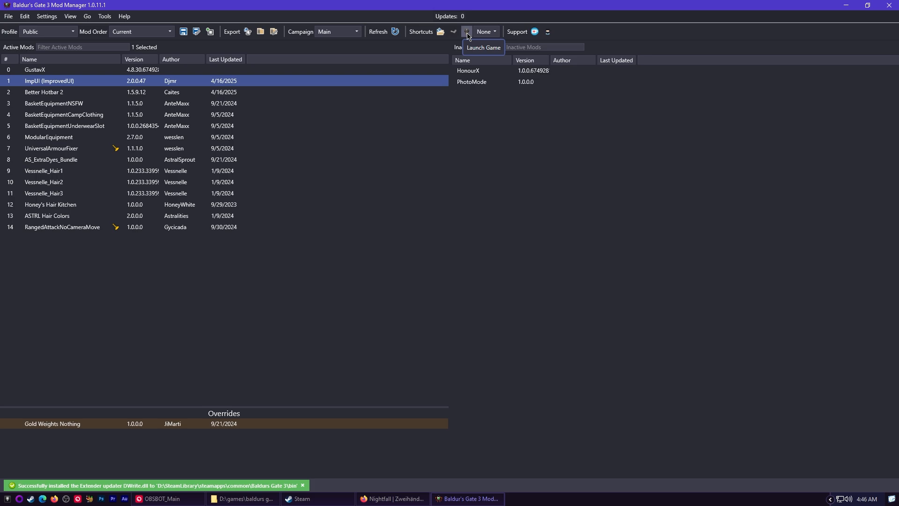
pyautogui.click(466, 32)
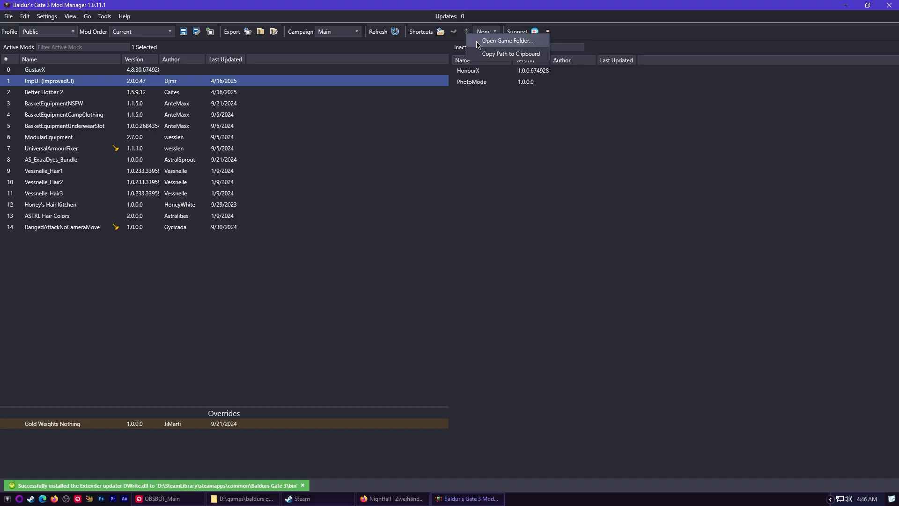
# - Browse from the game folder into bin\NativeMods to check the BG3NativeCameraTweaks files, then back to bin
pyautogui.click(506, 41)
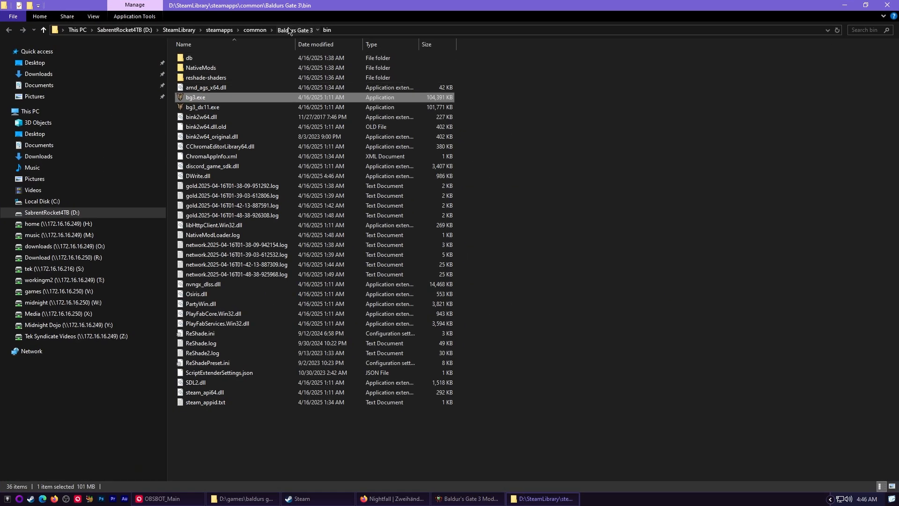
pyautogui.click(293, 30)
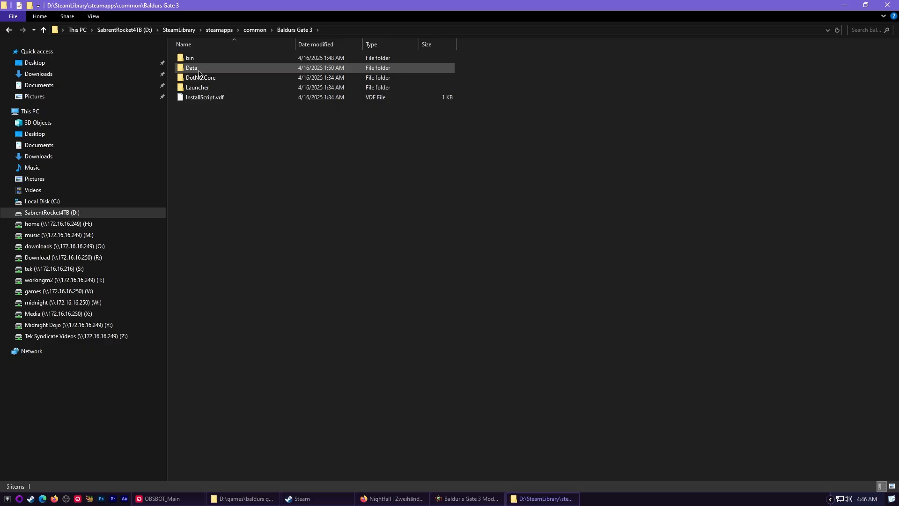
pyautogui.moveTo(281, 36)
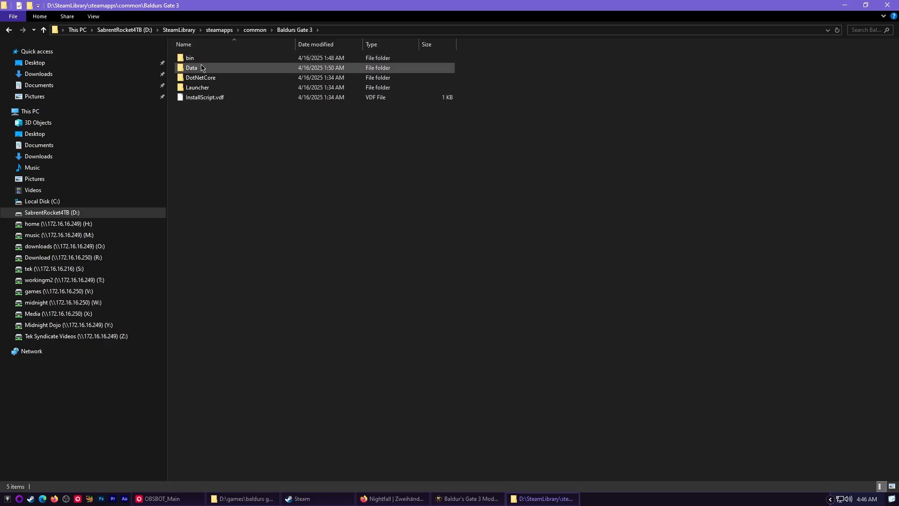
pyautogui.doubleClick(189, 57)
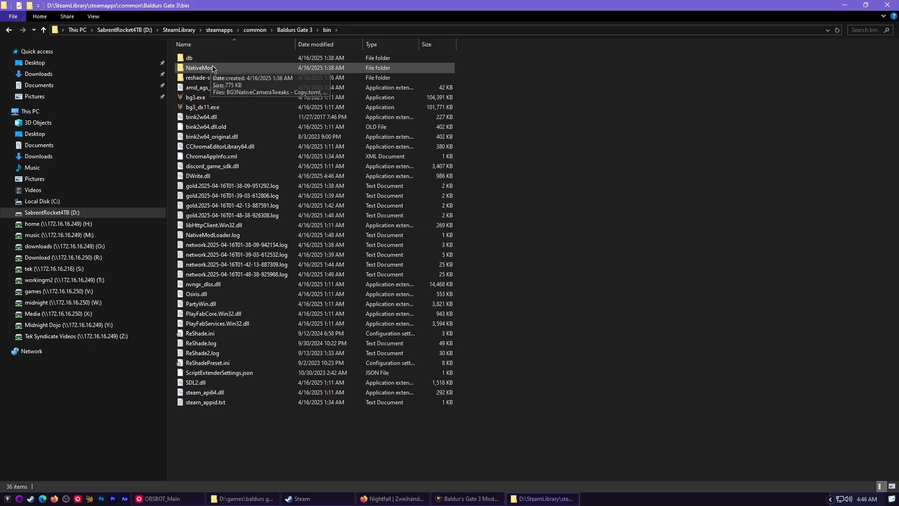
pyautogui.doubleClick(200, 68)
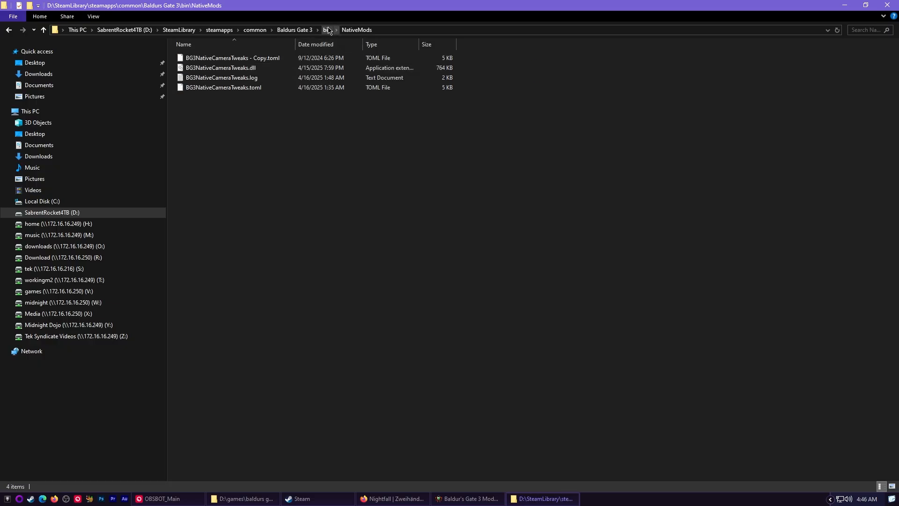
pyautogui.click(326, 30)
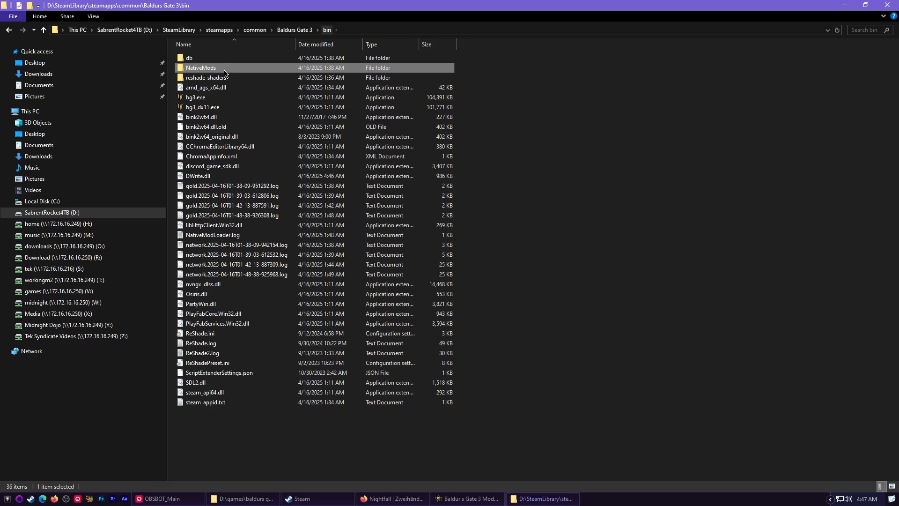
pyautogui.moveTo(180, 459)
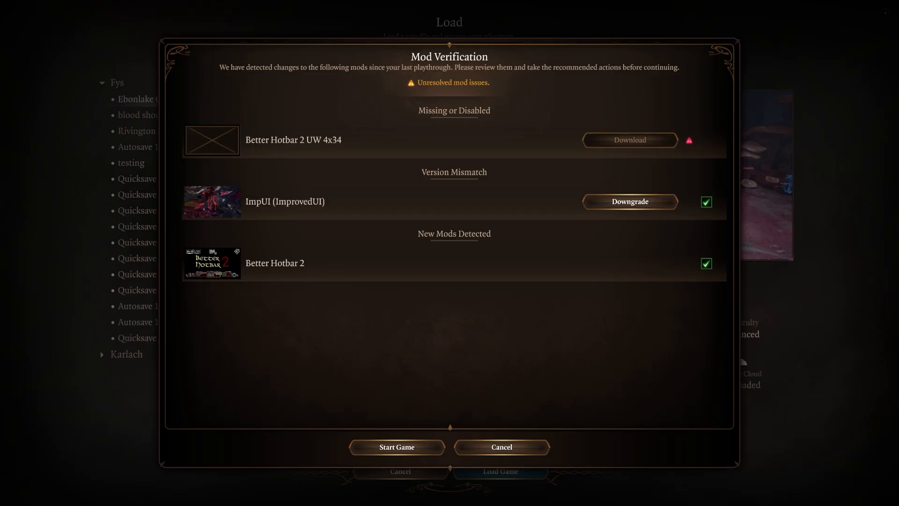
# - Start the game past Mod Verification and the disabled-hotbar-mod warning to load Ebonlake Grotto
pyautogui.click(397, 447)
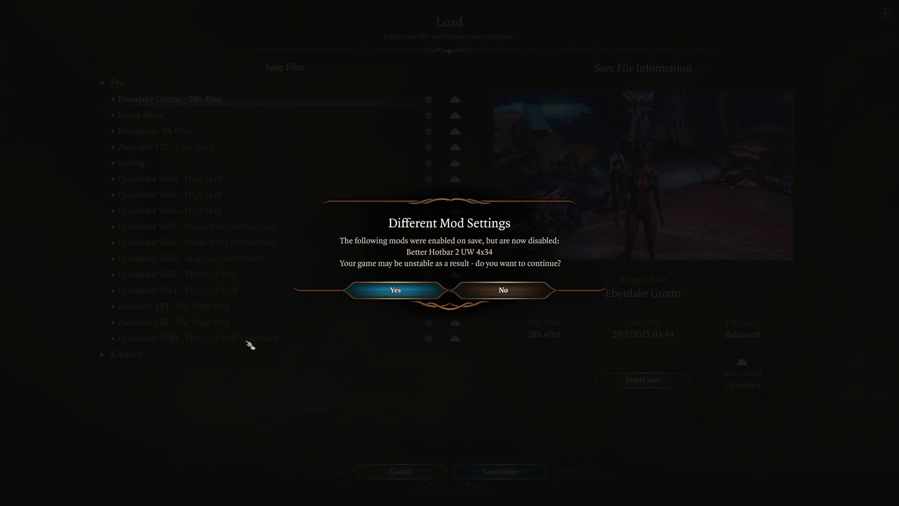
pyautogui.click(394, 290)
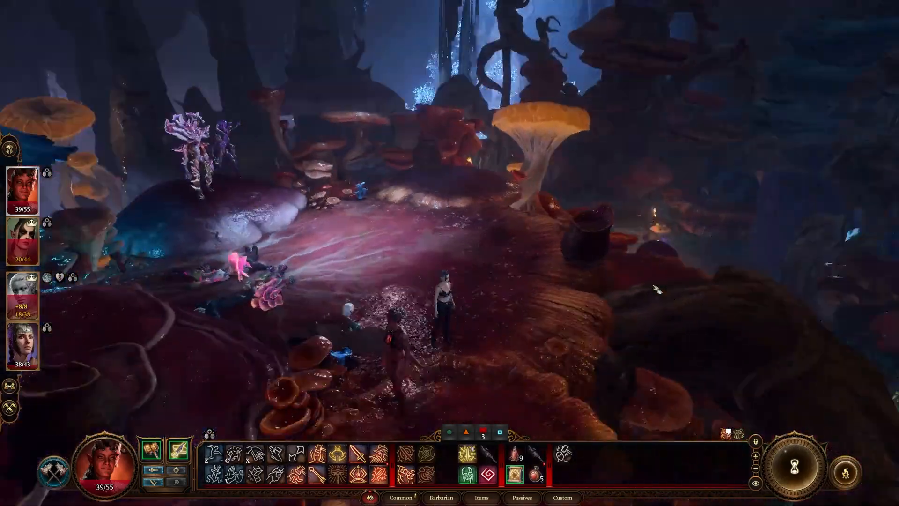
pyautogui.click(466, 498)
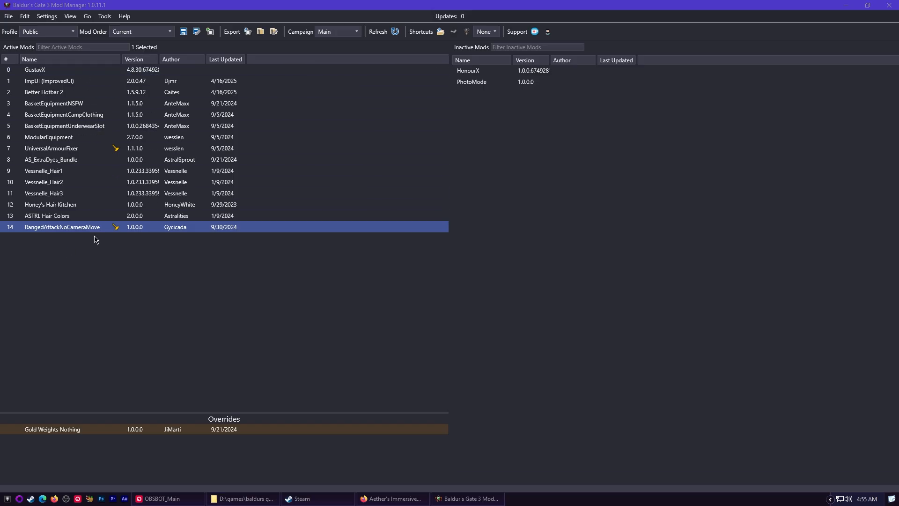
pyautogui.moveTo(88, 278)
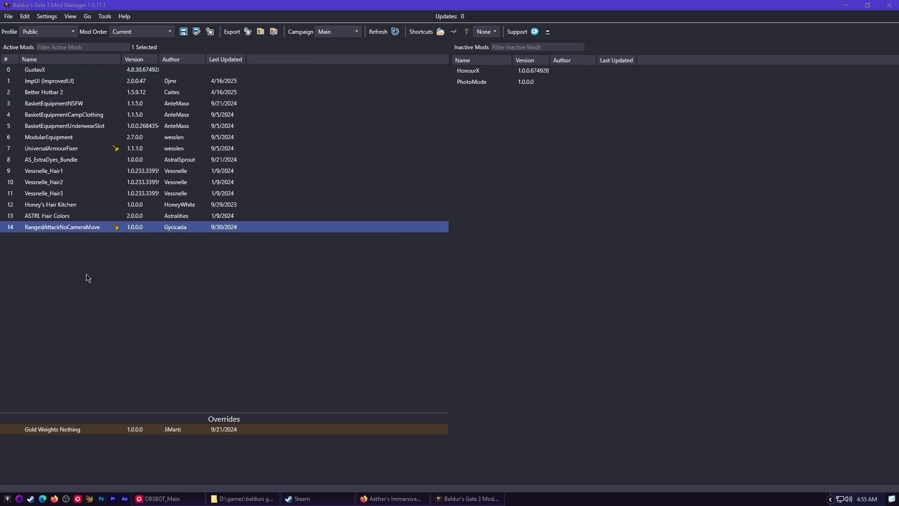
pyautogui.click(55, 69)
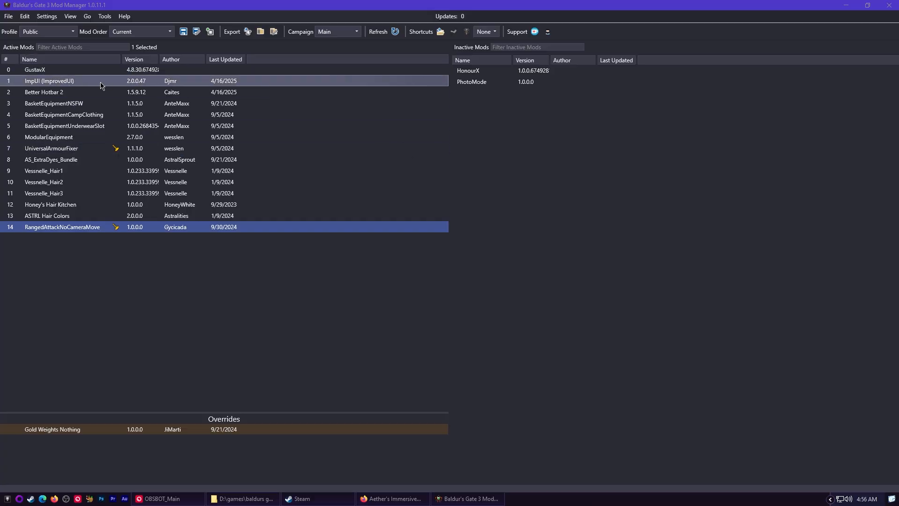
pyautogui.click(43, 91)
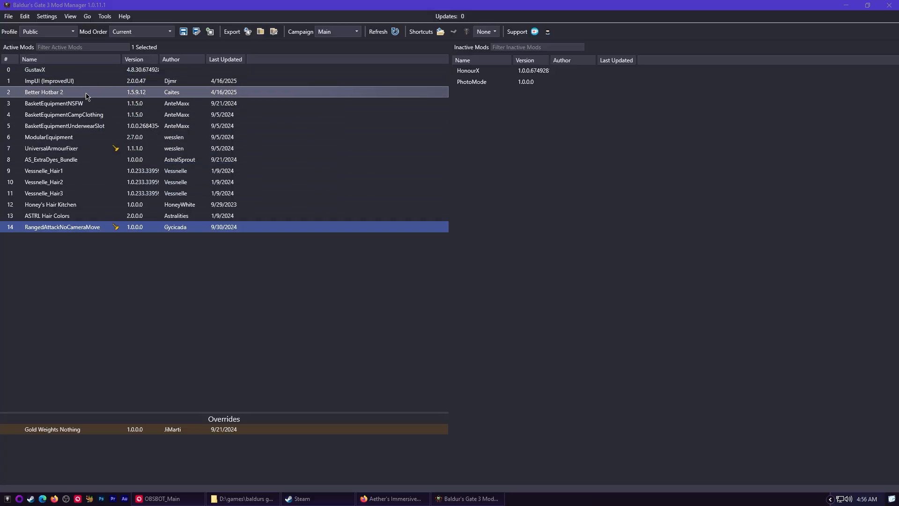
pyautogui.moveTo(55, 103)
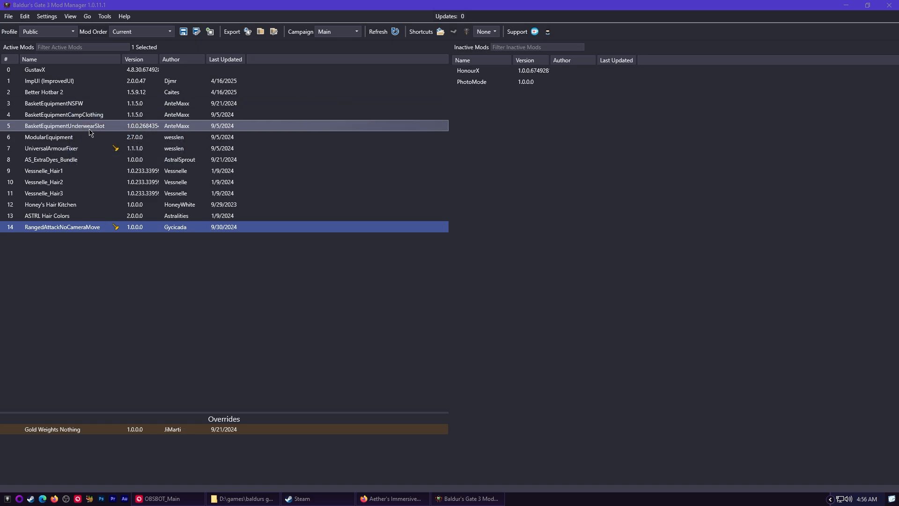
pyautogui.moveTo(91, 149)
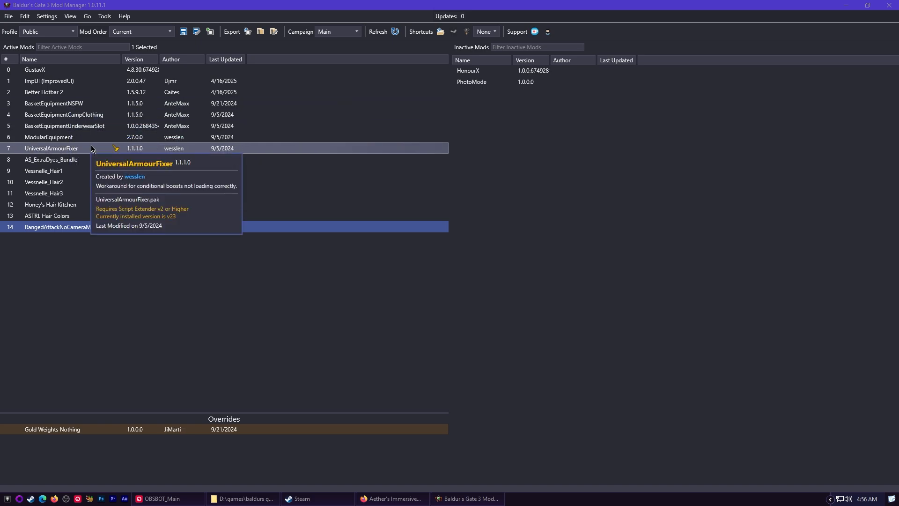
pyautogui.click(466, 32)
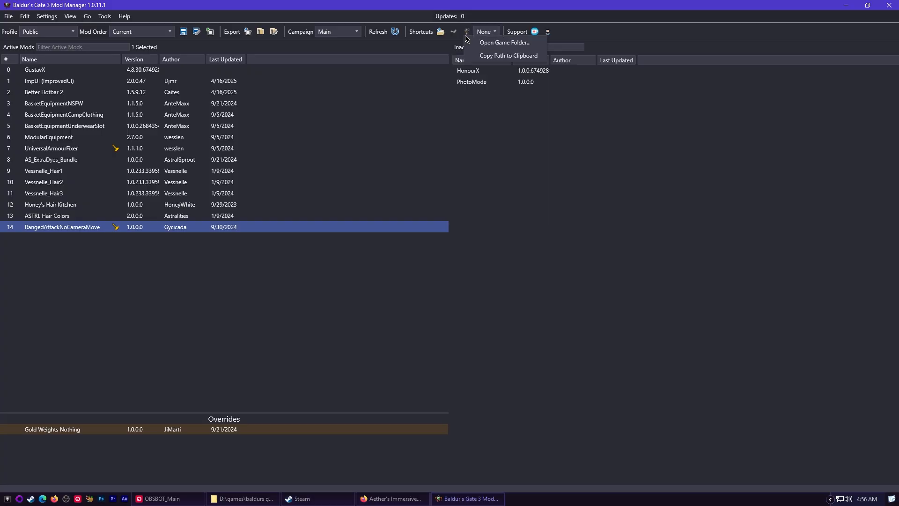
# - Open the game's installation folder from the Mod Manager, heading for Baldurs Gate 3\Data
pyautogui.click(503, 42)
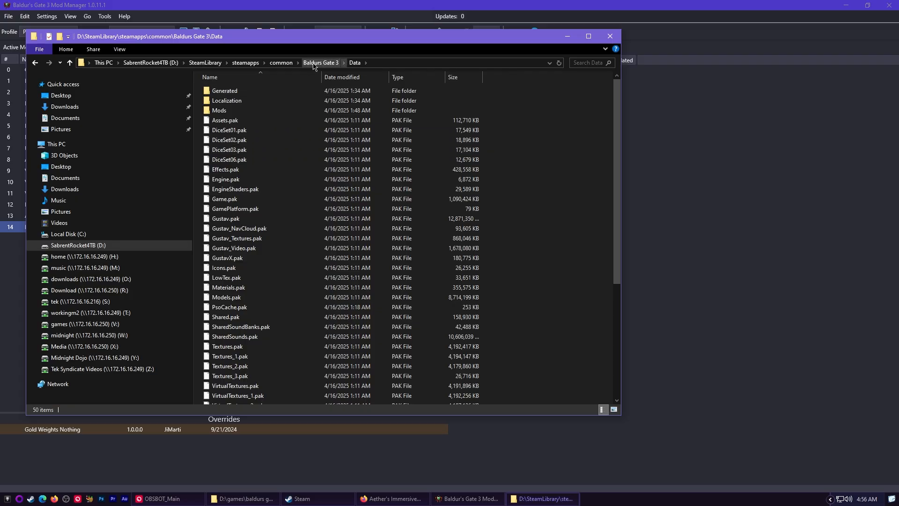
pyautogui.moveTo(313, 69)
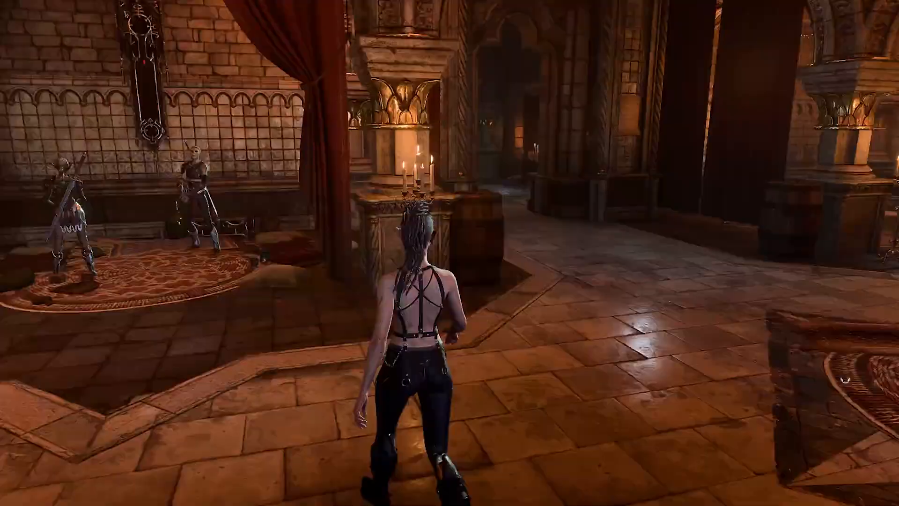
# - Walk the character forward through the candlelit stone hall in the modded game
pyautogui.press('w')
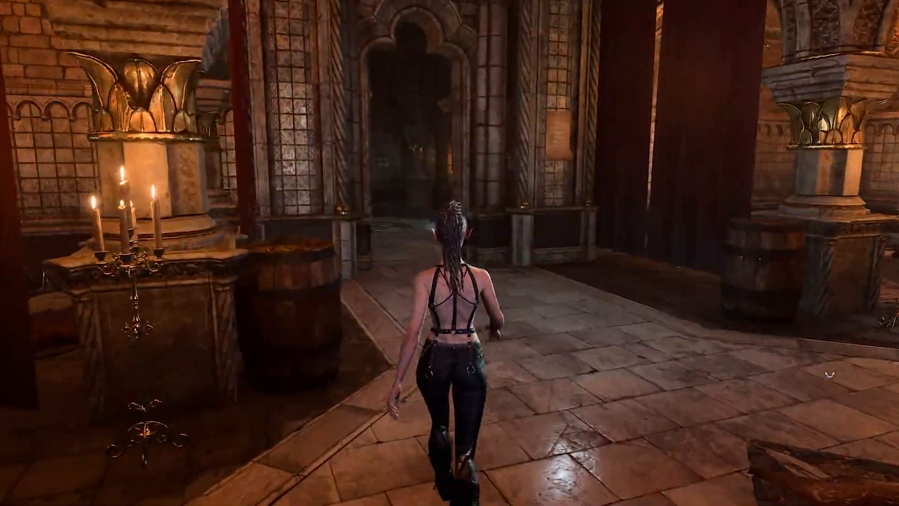